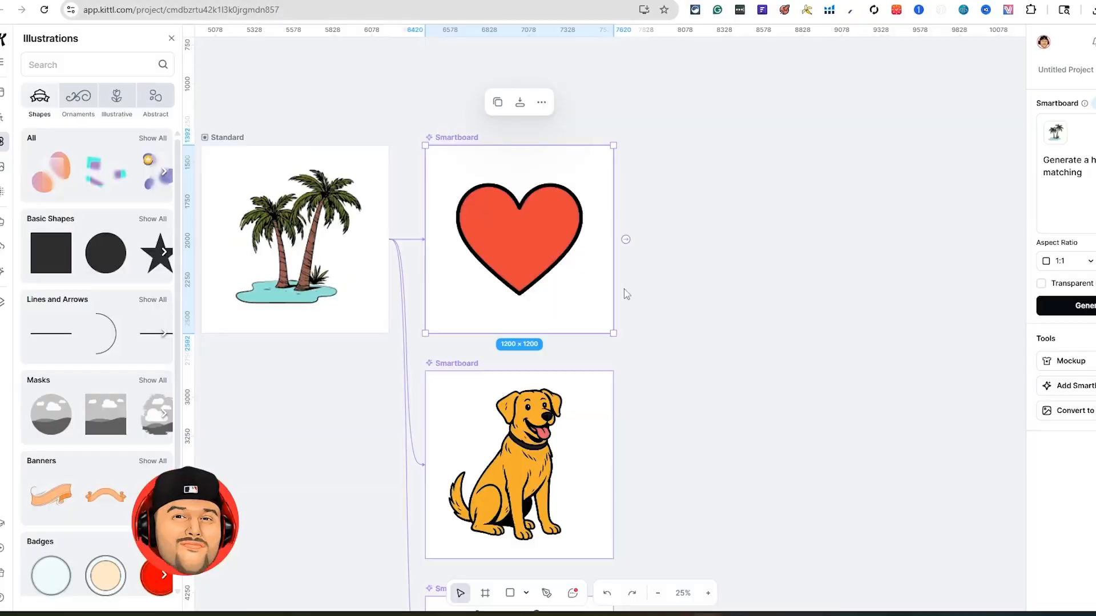
Scroll down through the smartboard examples canvas before switching projects.
{"action": "scroll", "scroll_direction": "down", "scroll_amount": 3}
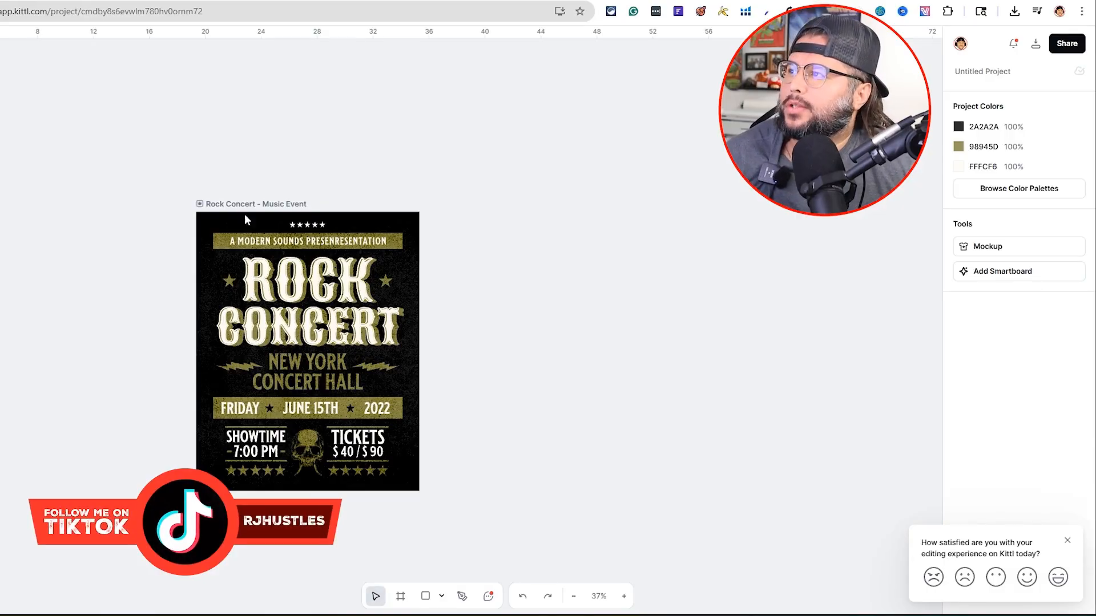
{"action": "mouse_move", "coordinate": [324, 246]}
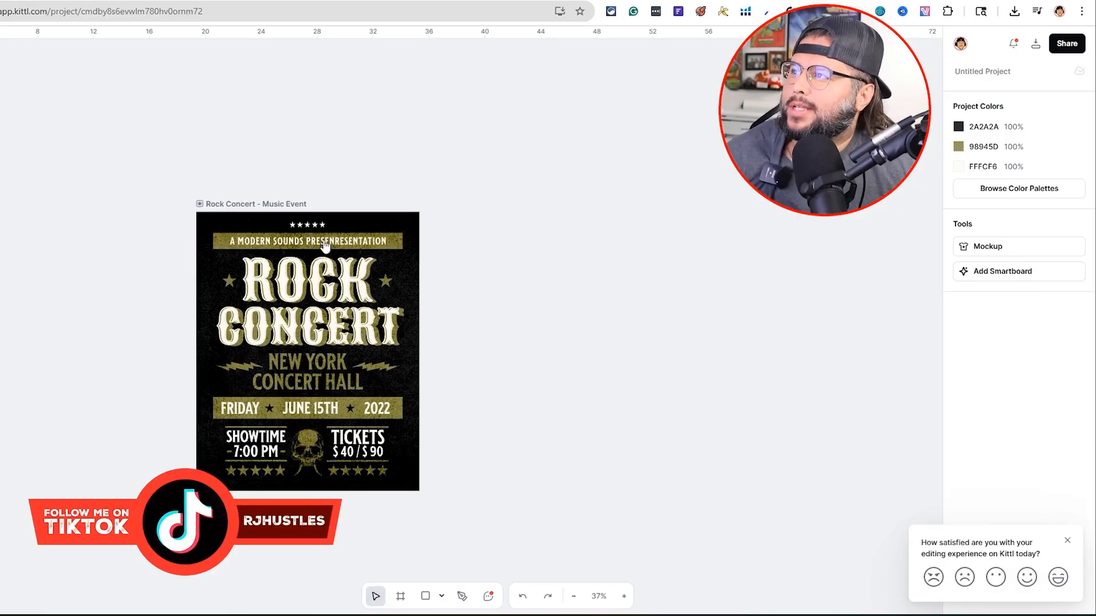
Select the Rock Concert – Music Event artboard to show its 16 × 20 inch settings.
{"action": "left_click", "coordinate": [306, 364]}
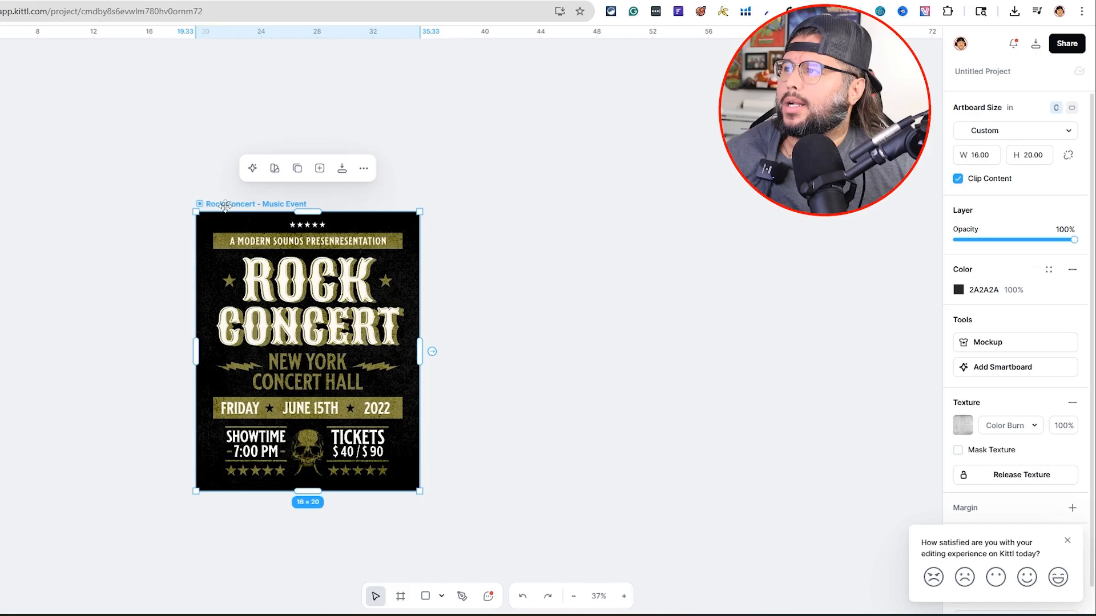
{"action": "mouse_move", "coordinate": [999, 367]}
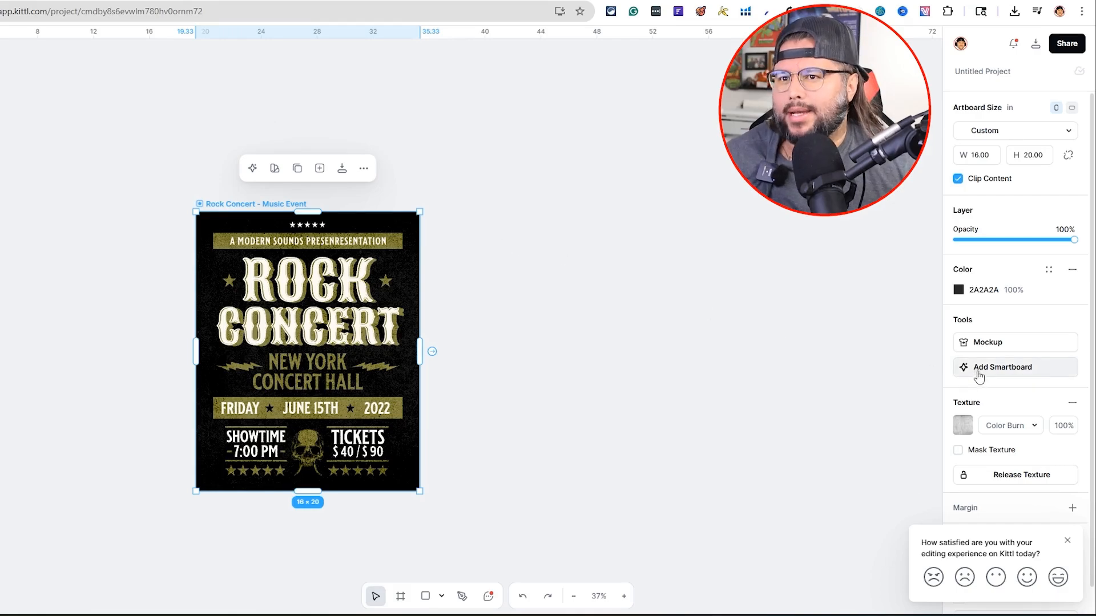
Add a linked smartboard with the prompt 'Let's go with a classic skull and guitar look—bold and edgy.'.
{"action": "left_click", "coordinate": [1002, 367]}
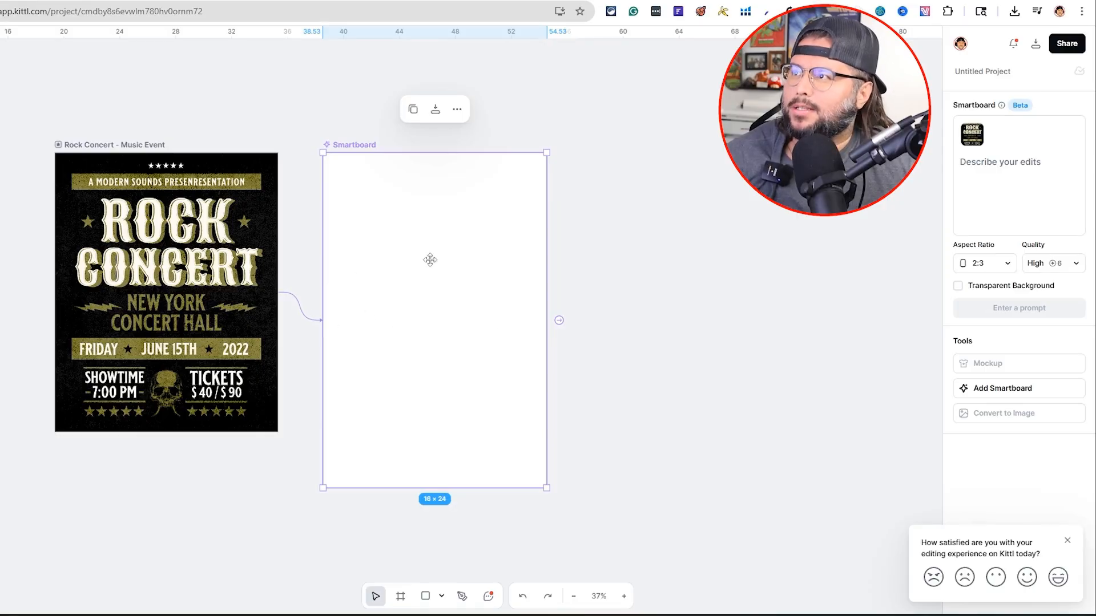
{"action": "mouse_move", "coordinate": [414, 169]}
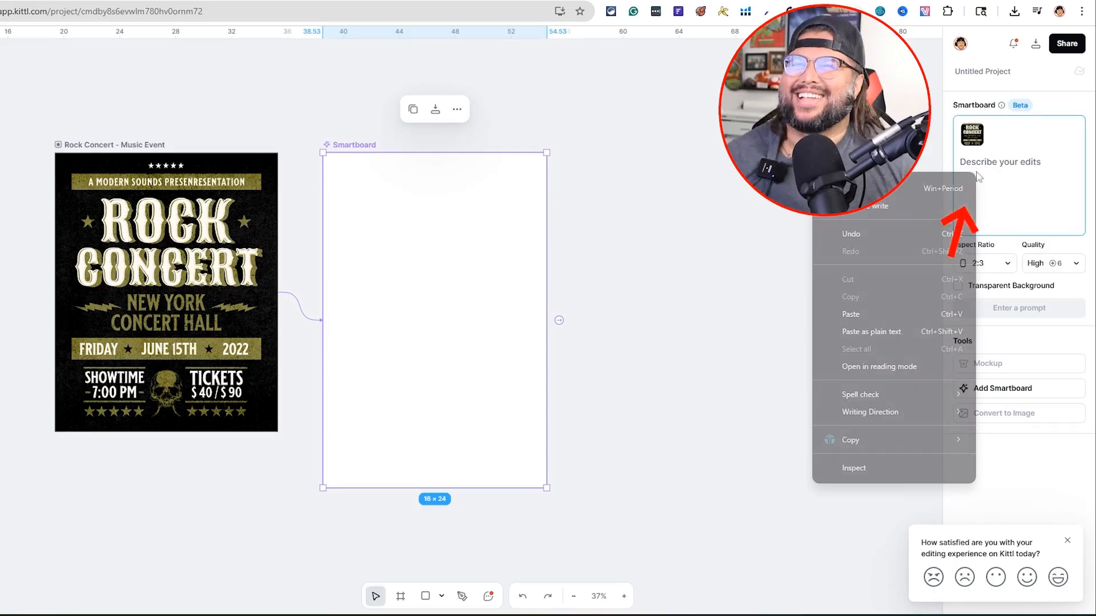
{"action": "type", "text": "Let's go with a classic skull and guitar look—bold and edgy."}
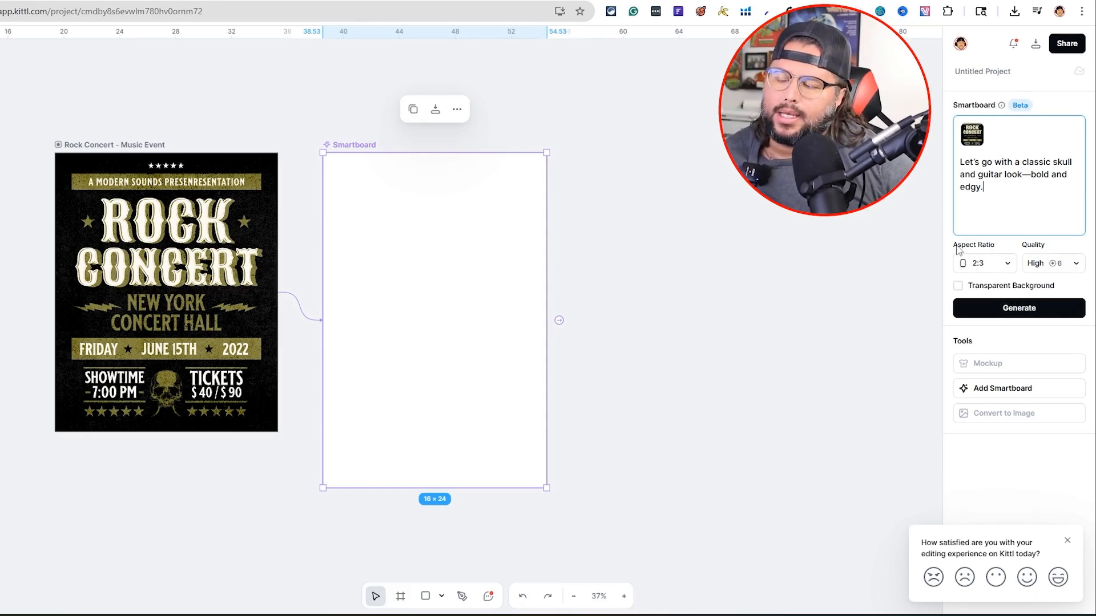
{"action": "mouse_move", "coordinate": [912, 234]}
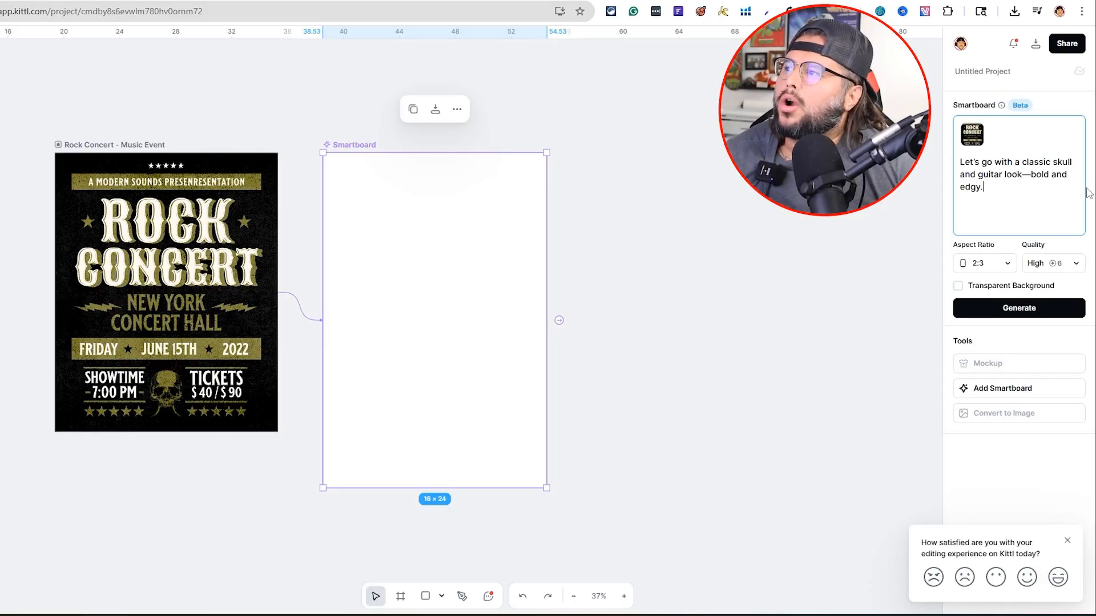
{"action": "mouse_move", "coordinate": [202, 342]}
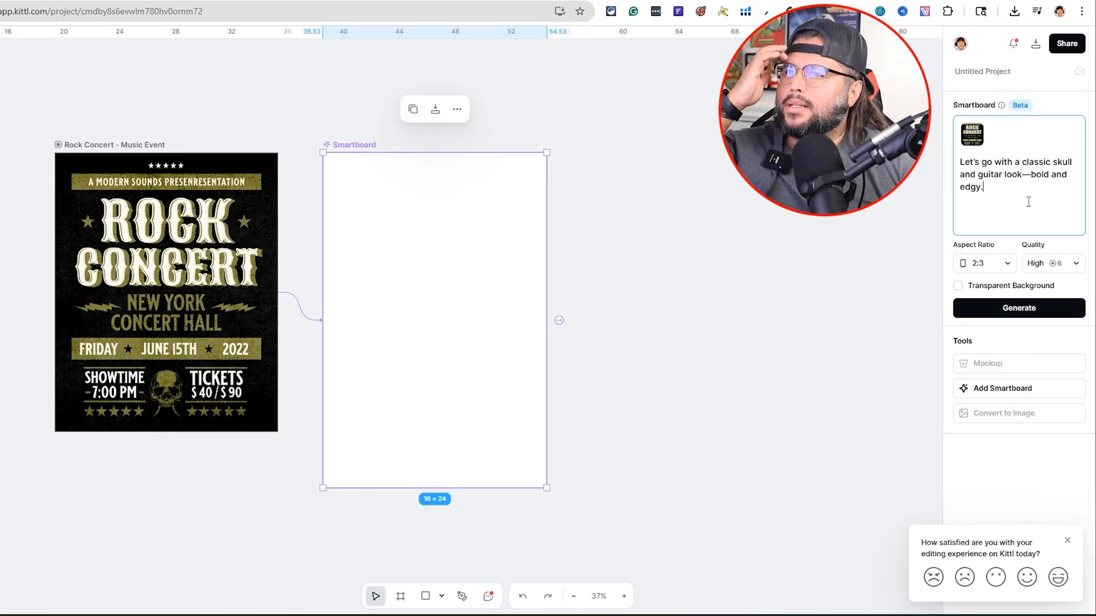
Generate the black skull-and-crossed-guitars poster variation from the smartboard.
{"action": "left_click", "coordinate": [1018, 308]}
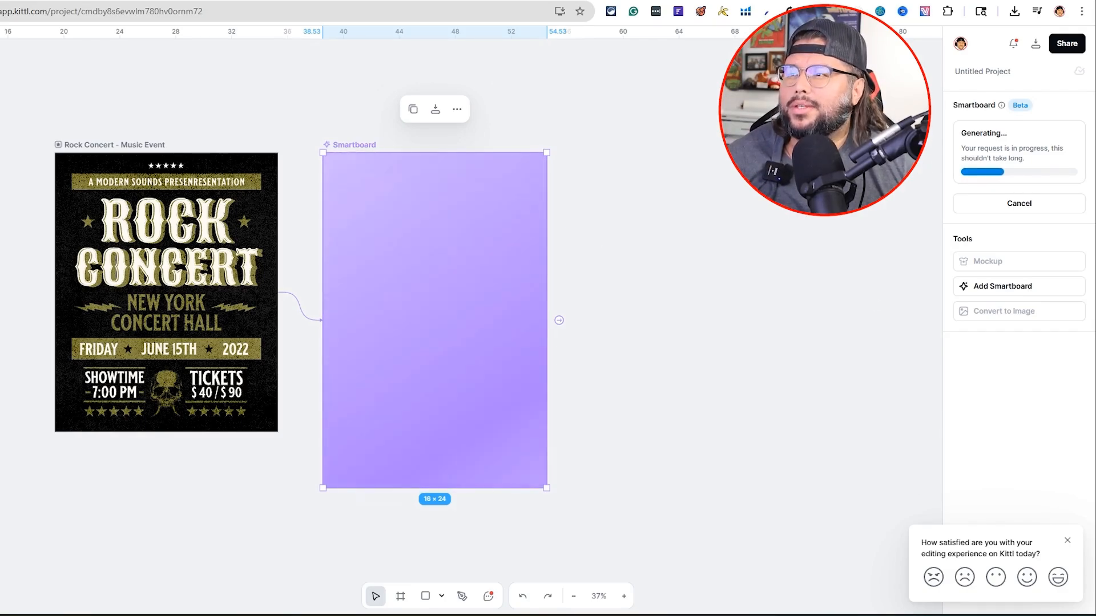
{"action": "mouse_move", "coordinate": [696, 239]}
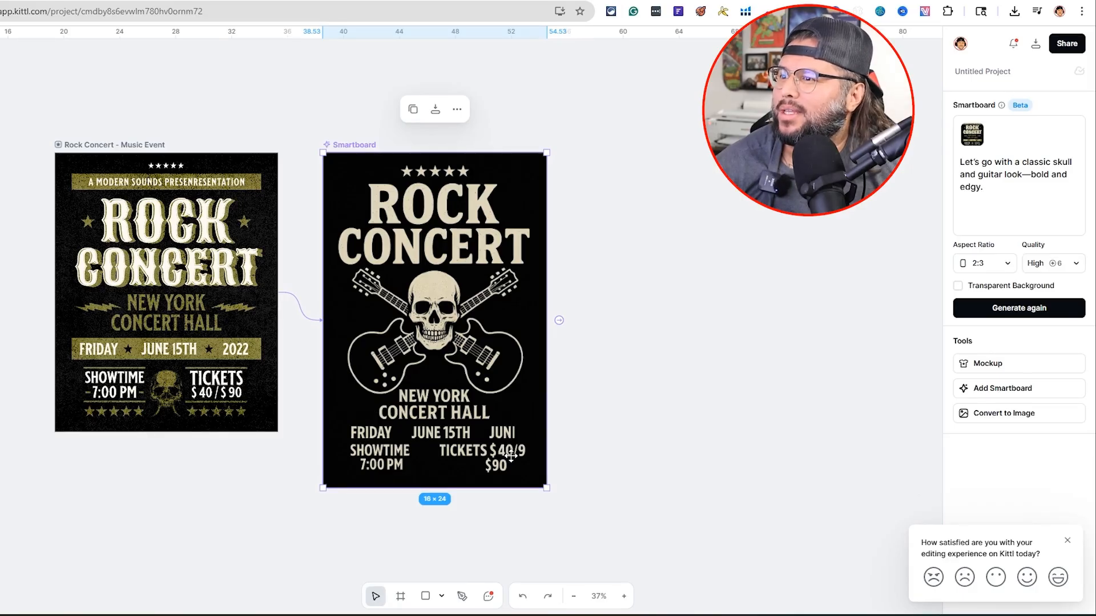
{"action": "mouse_move", "coordinate": [520, 460]}
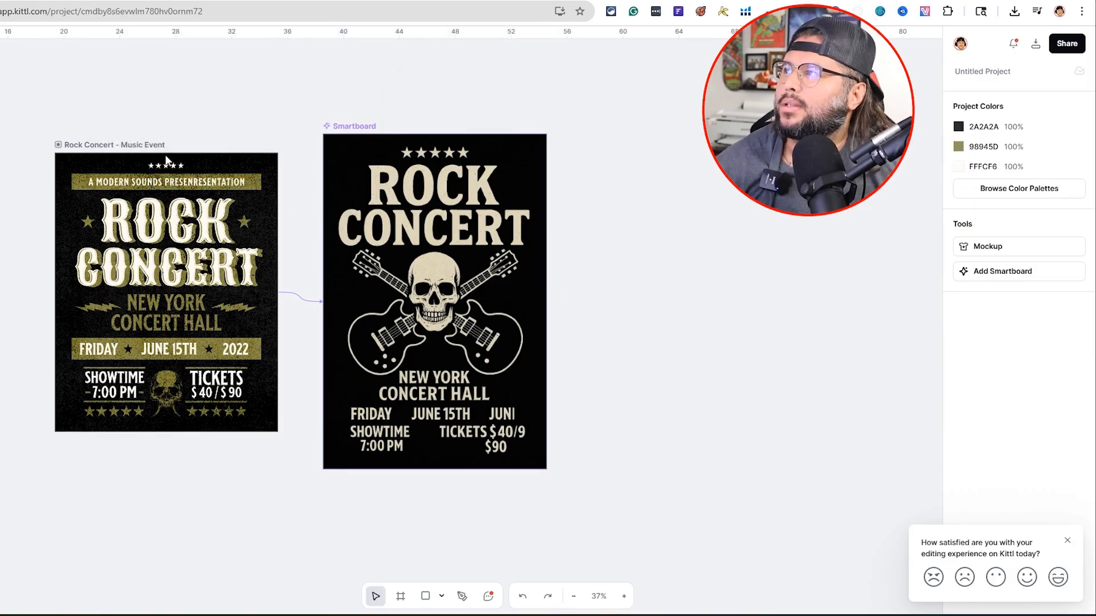
Add a smartboard below the skull poster and generate 'Now, make it more colorful and add florals.'.
{"action": "left_click", "coordinate": [166, 290]}
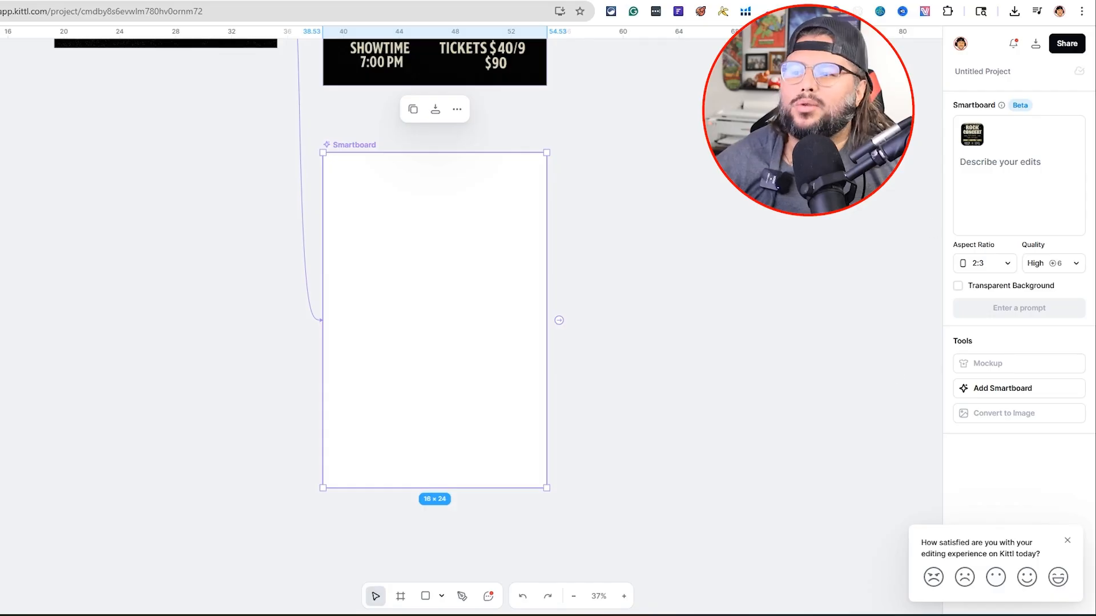
{"action": "mouse_move", "coordinate": [735, 603]}
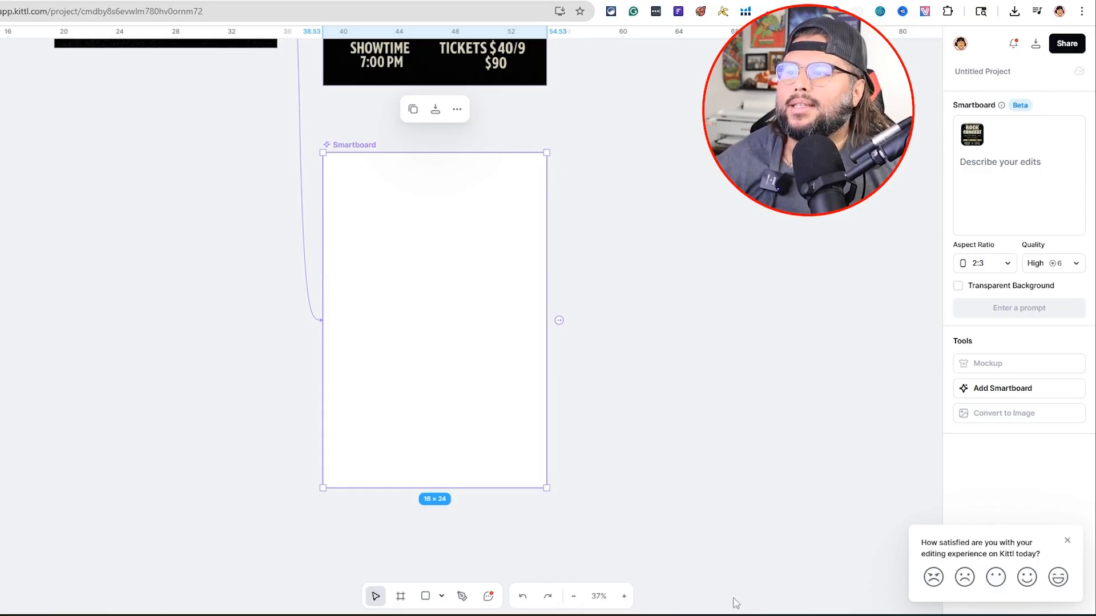
{"action": "type", "text": "Now, make it more colorful and add florals."}
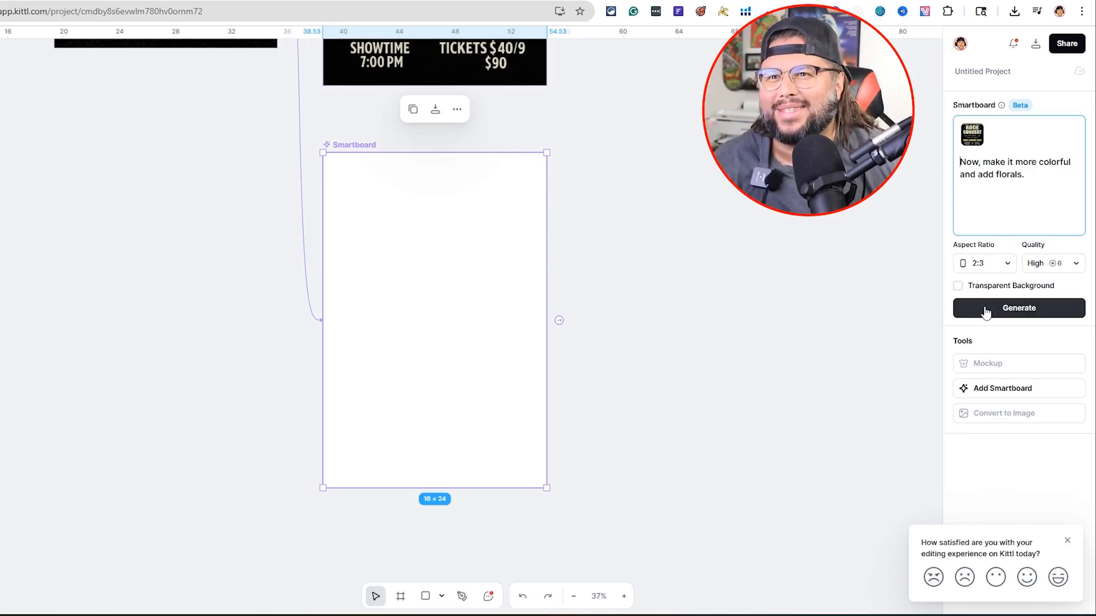
{"action": "left_click", "coordinate": [1018, 308]}
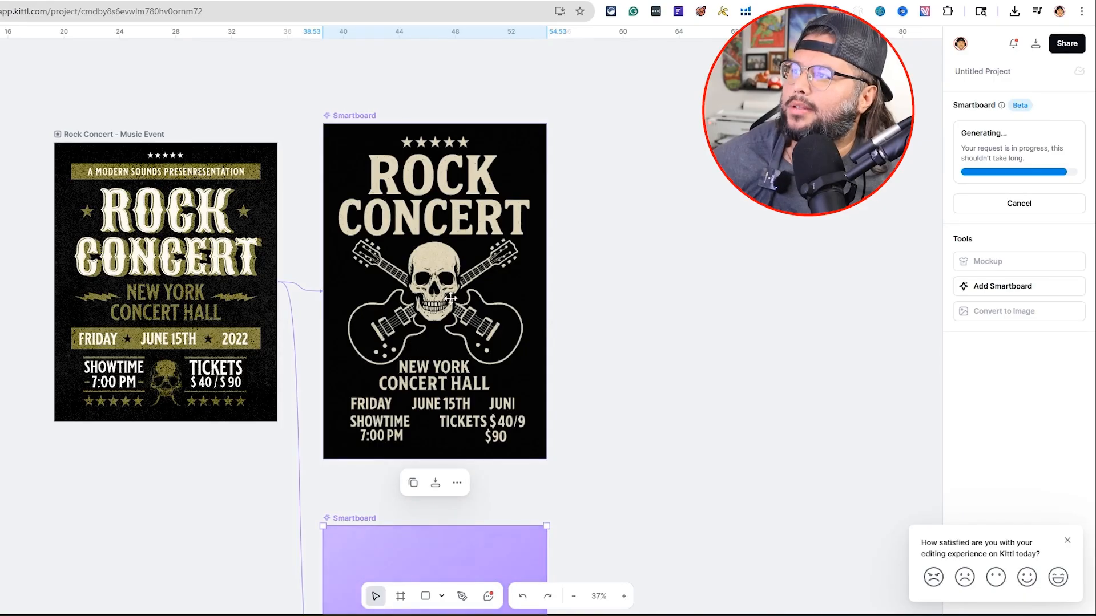
{"action": "mouse_move", "coordinate": [363, 318]}
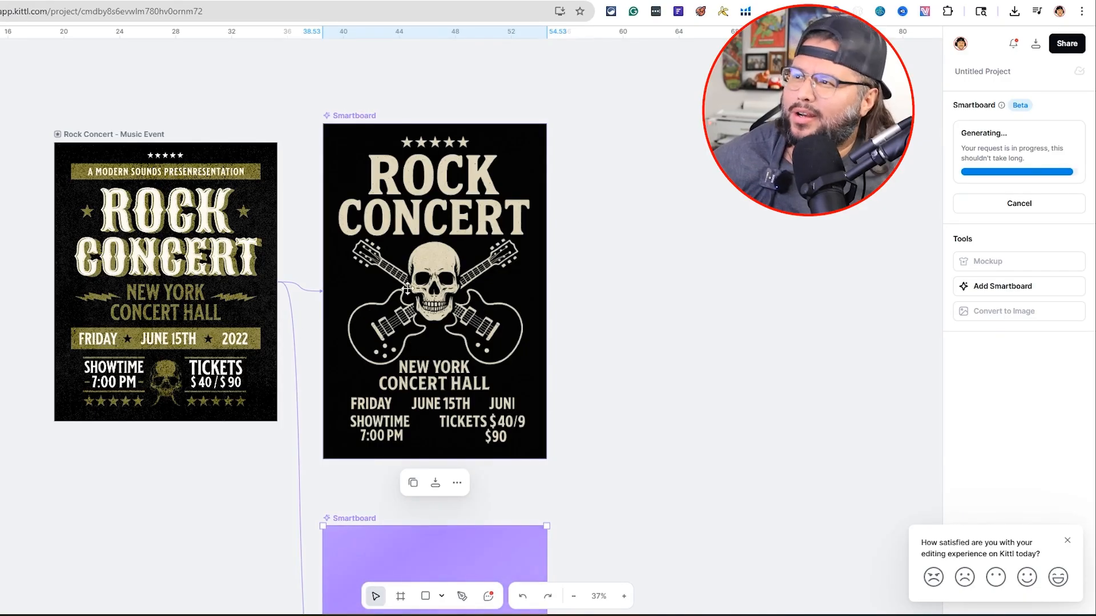
{"action": "mouse_move", "coordinate": [342, 246]}
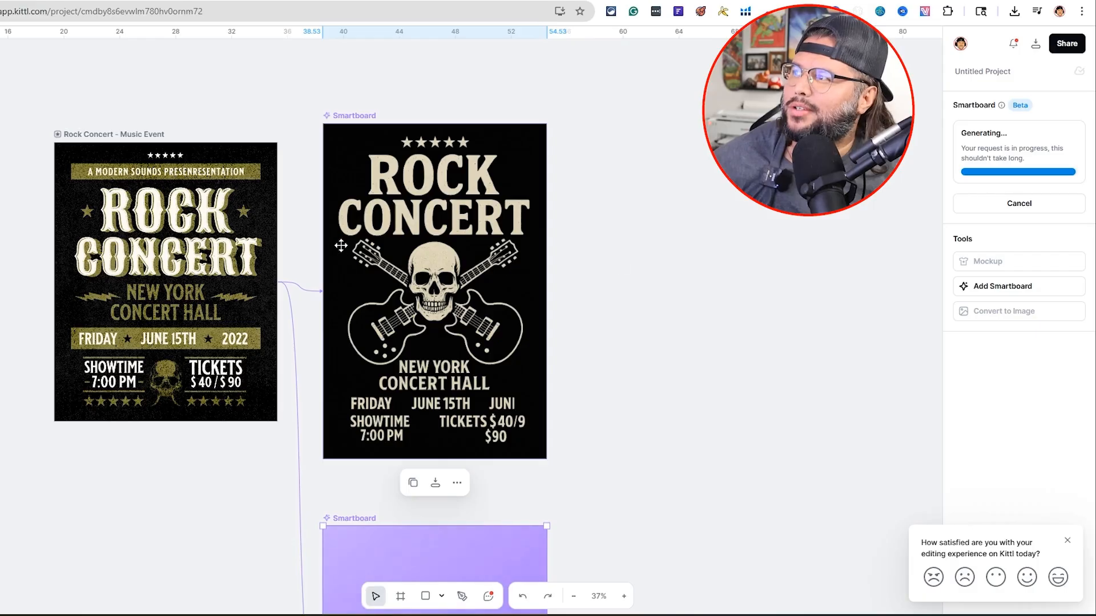
{"action": "mouse_move", "coordinate": [434, 257]}
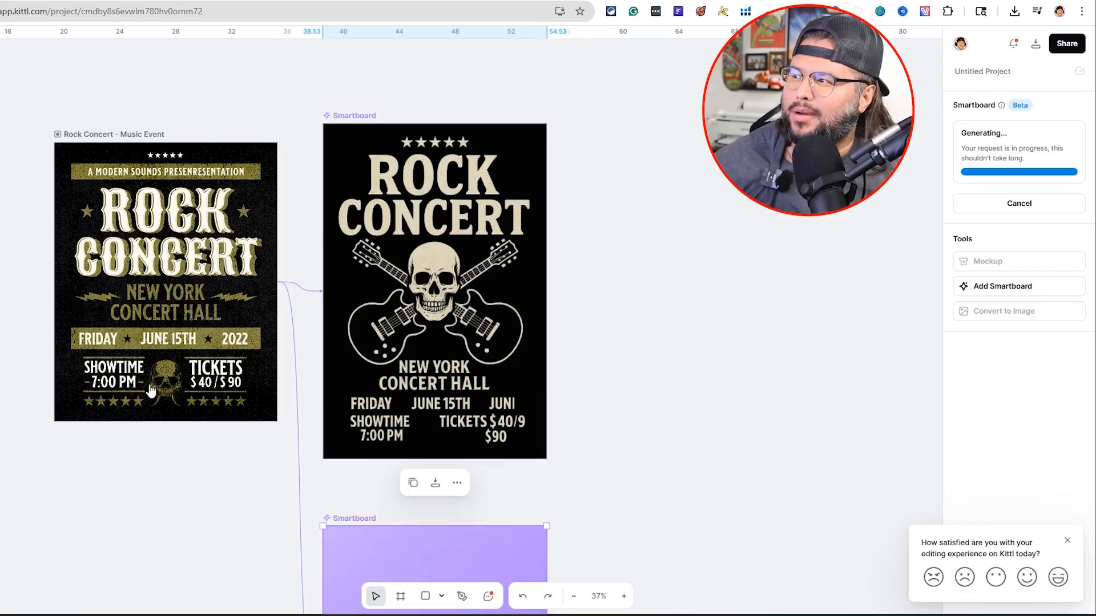
{"action": "mouse_move", "coordinate": [395, 241]}
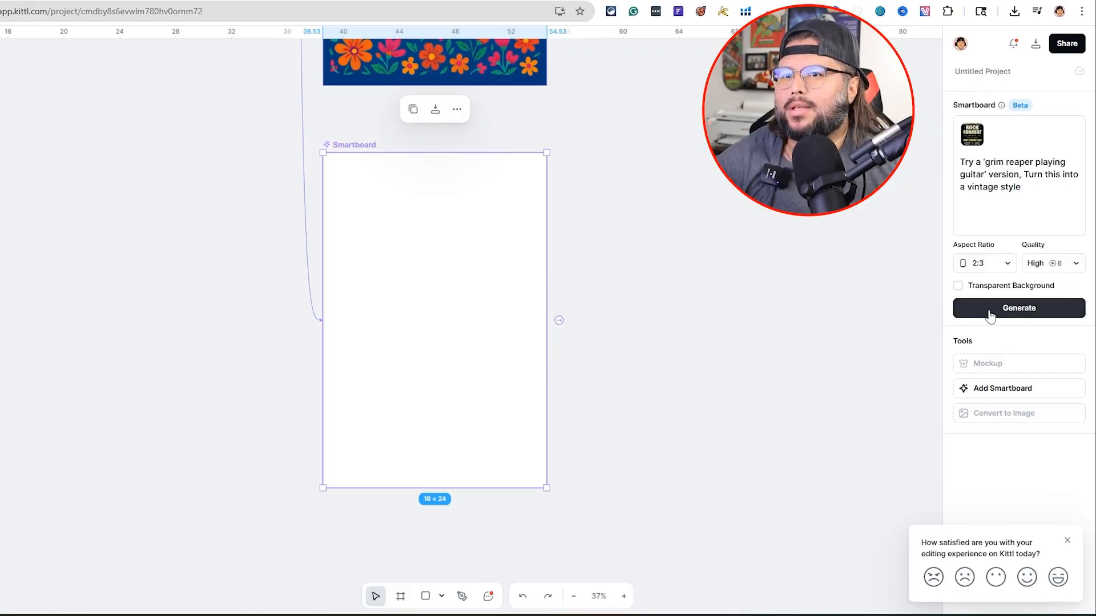
Generate the vintage grim-reaper variation and scroll down to review the floral poster.
{"action": "left_click", "coordinate": [1018, 308]}
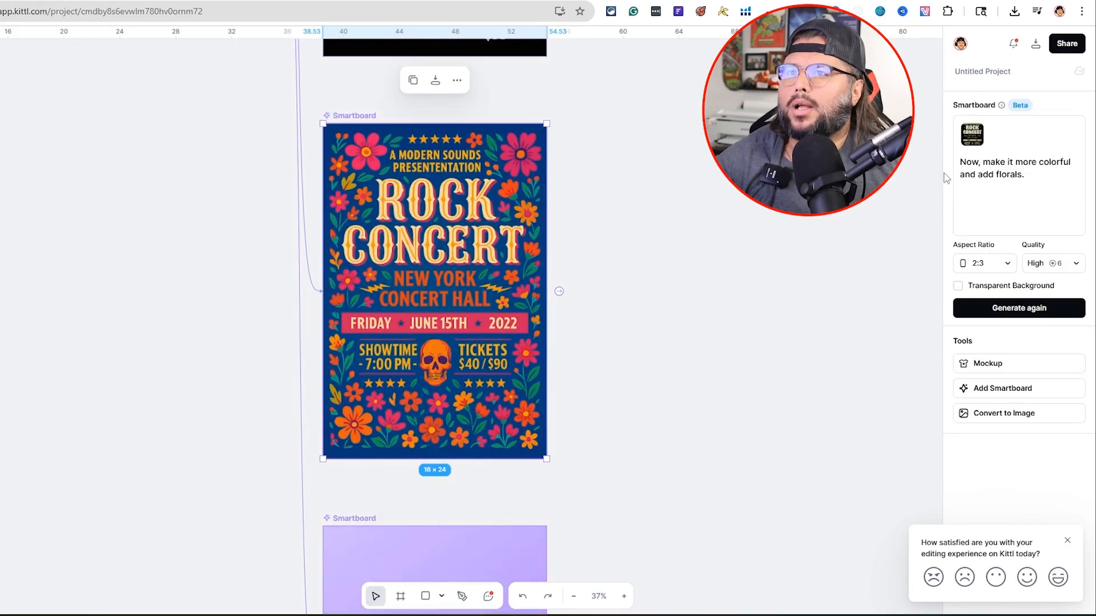
{"action": "mouse_move", "coordinate": [622, 260]}
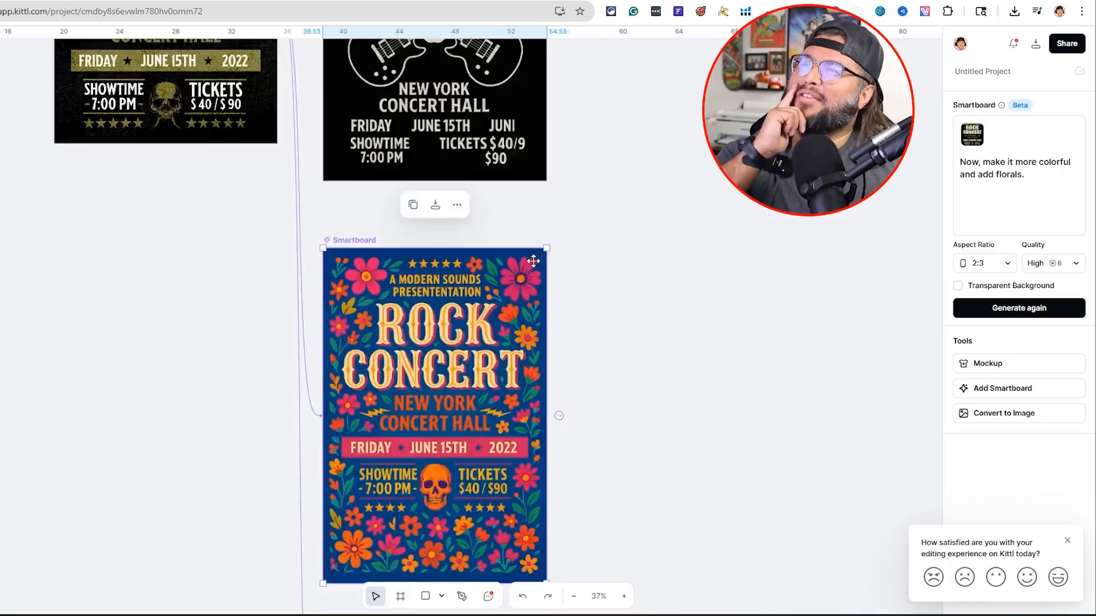
{"action": "scroll", "scroll_direction": "down", "scroll_amount": 3}
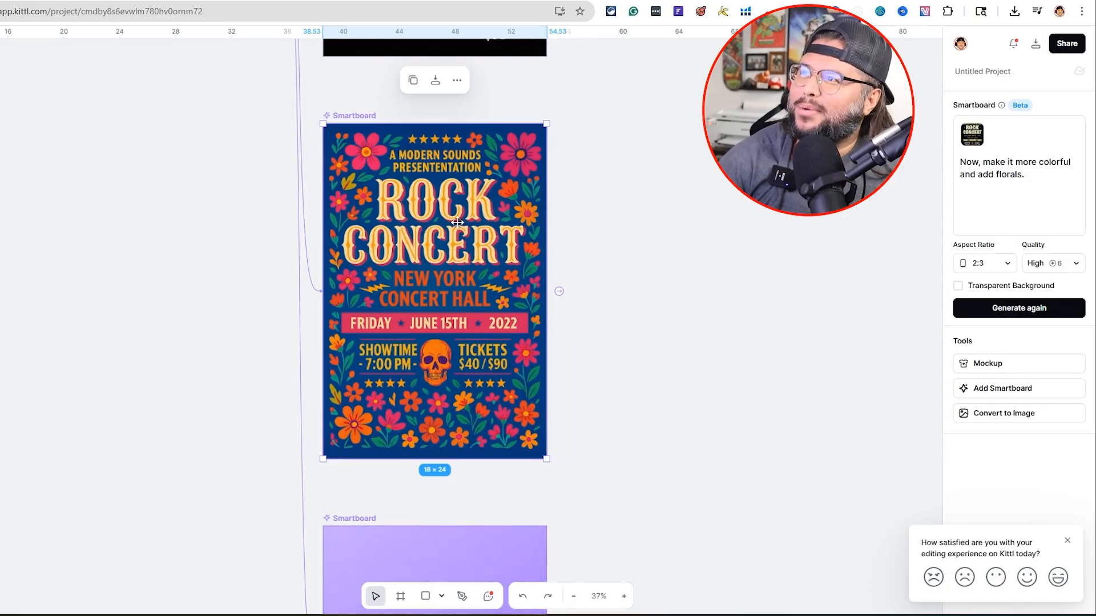
{"action": "mouse_move", "coordinate": [582, 403]}
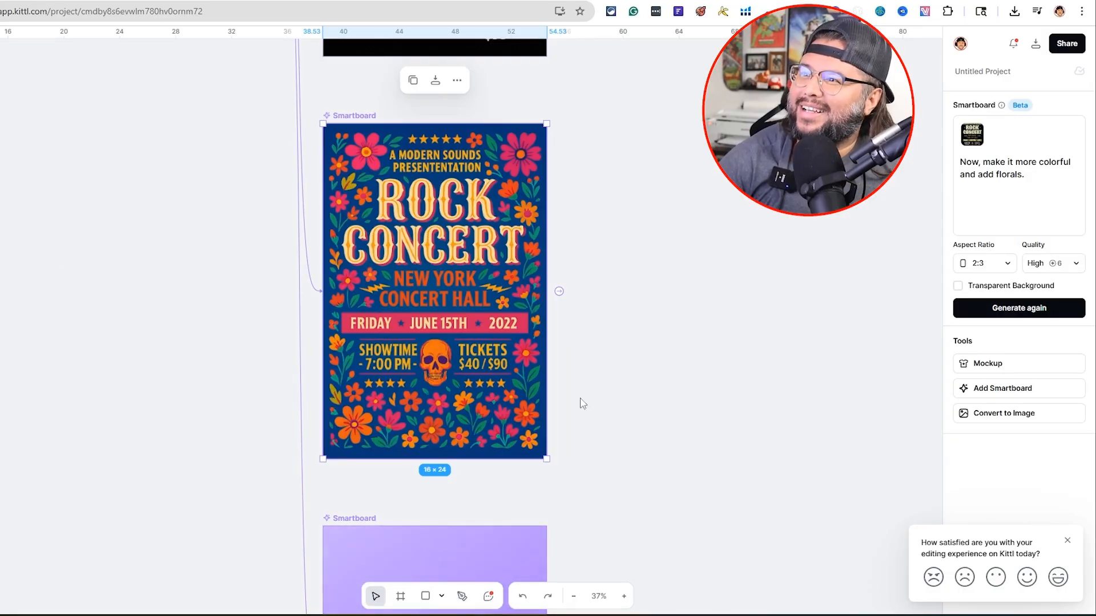
{"action": "mouse_move", "coordinate": [529, 364]}
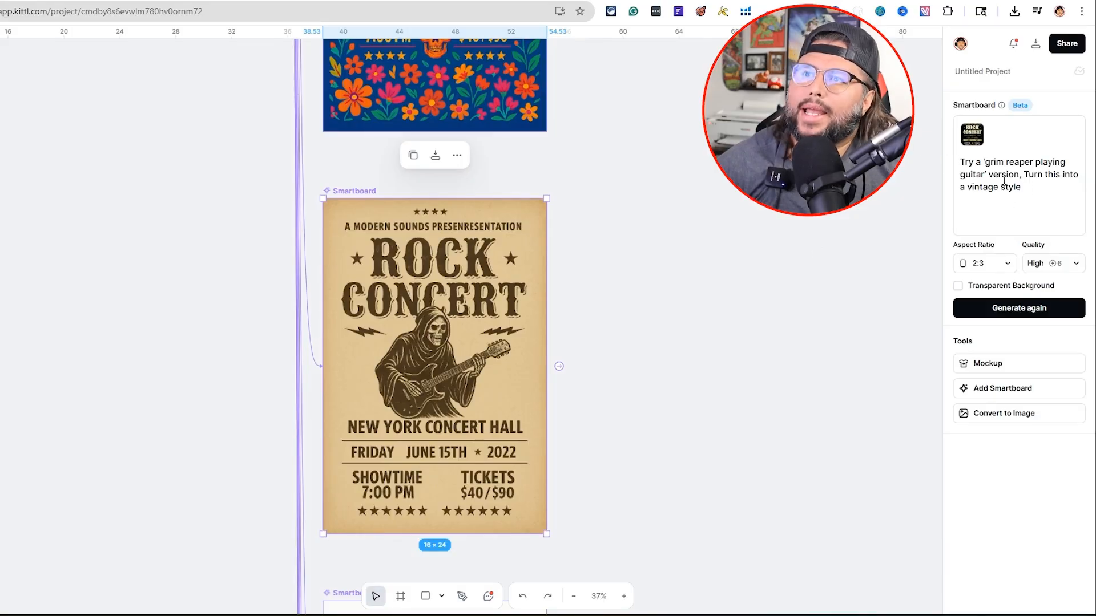
{"action": "mouse_move", "coordinate": [882, 225]}
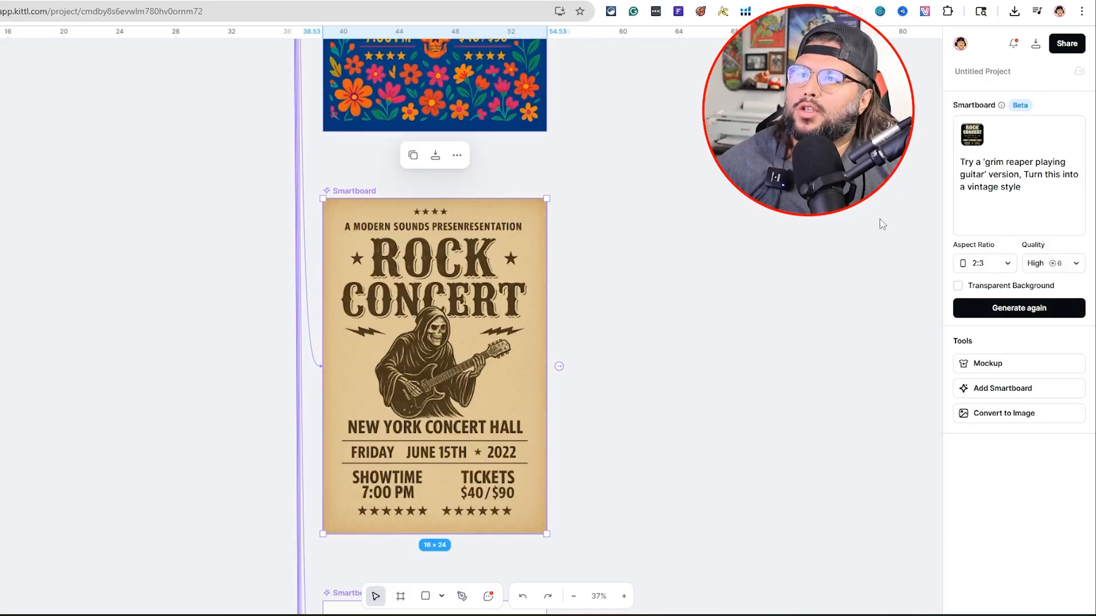
{"action": "mouse_move", "coordinate": [429, 252]}
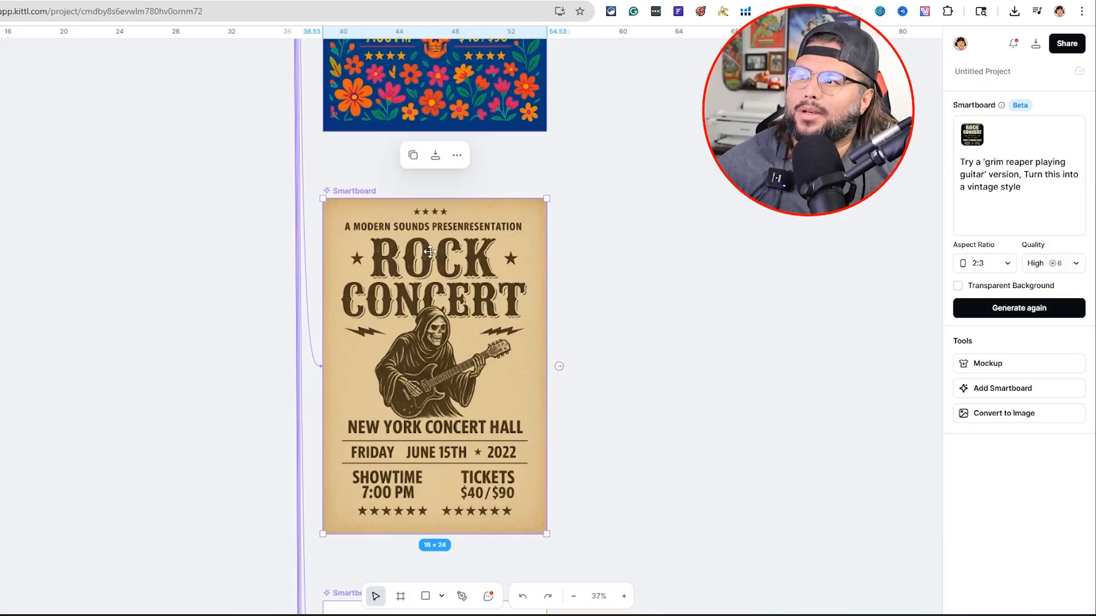
{"action": "mouse_move", "coordinate": [614, 429]}
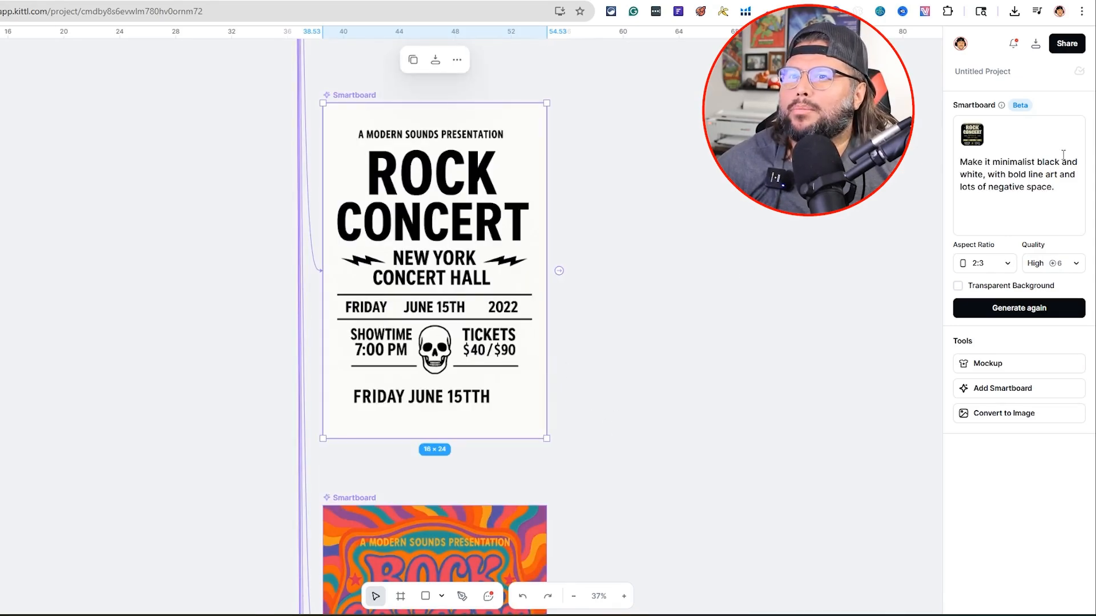
{"action": "mouse_move", "coordinate": [871, 203]}
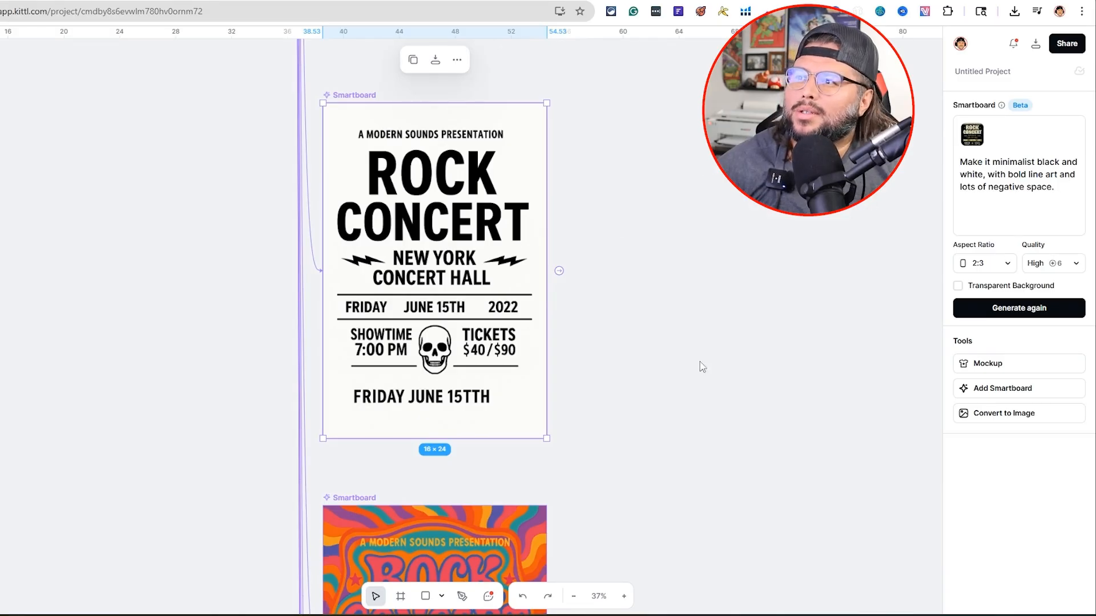
{"action": "scroll", "scroll_direction": "down", "scroll_amount": 3}
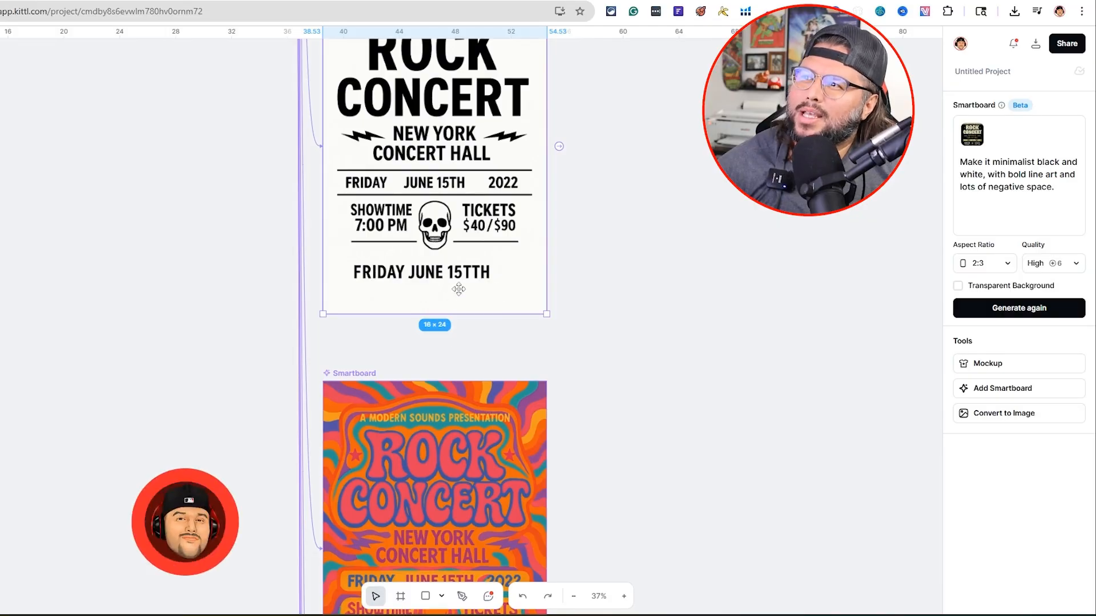
{"action": "mouse_move", "coordinate": [628, 311]}
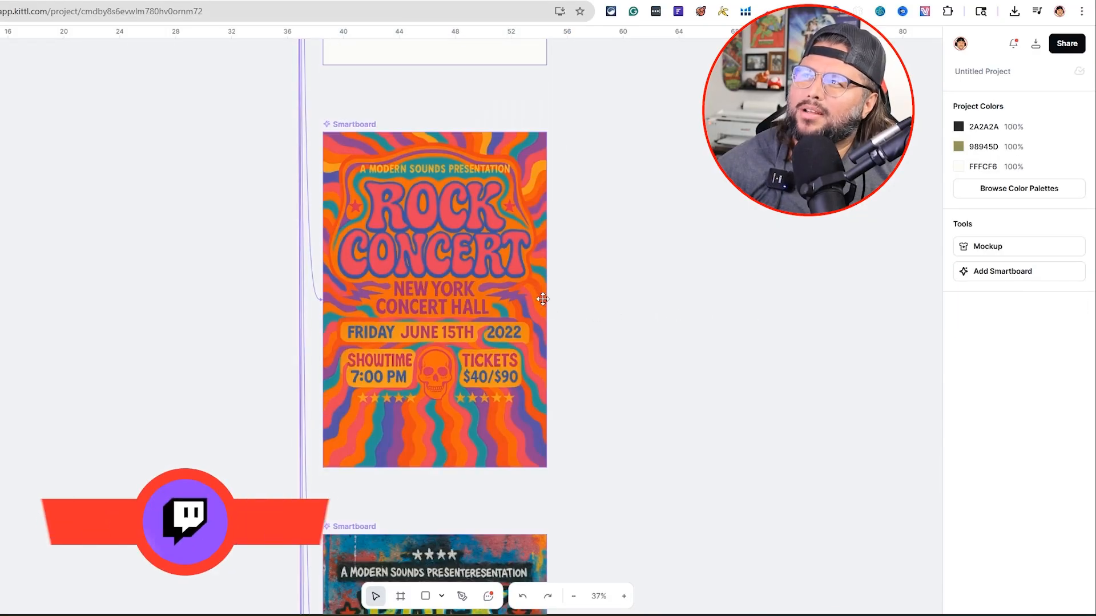
{"action": "left_click", "coordinate": [433, 301]}
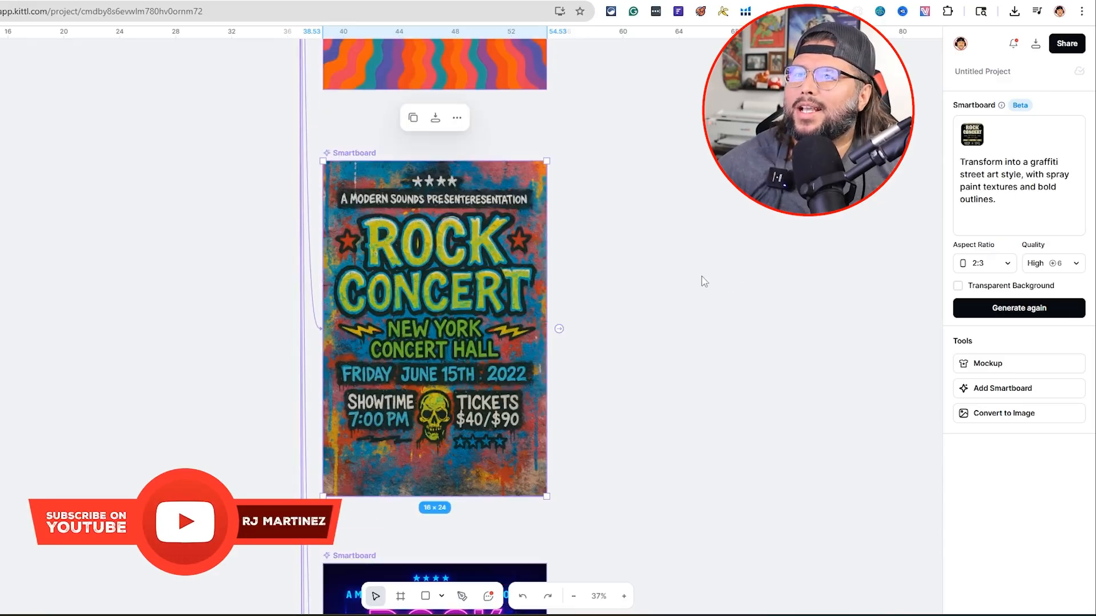
{"action": "mouse_move", "coordinate": [734, 251]}
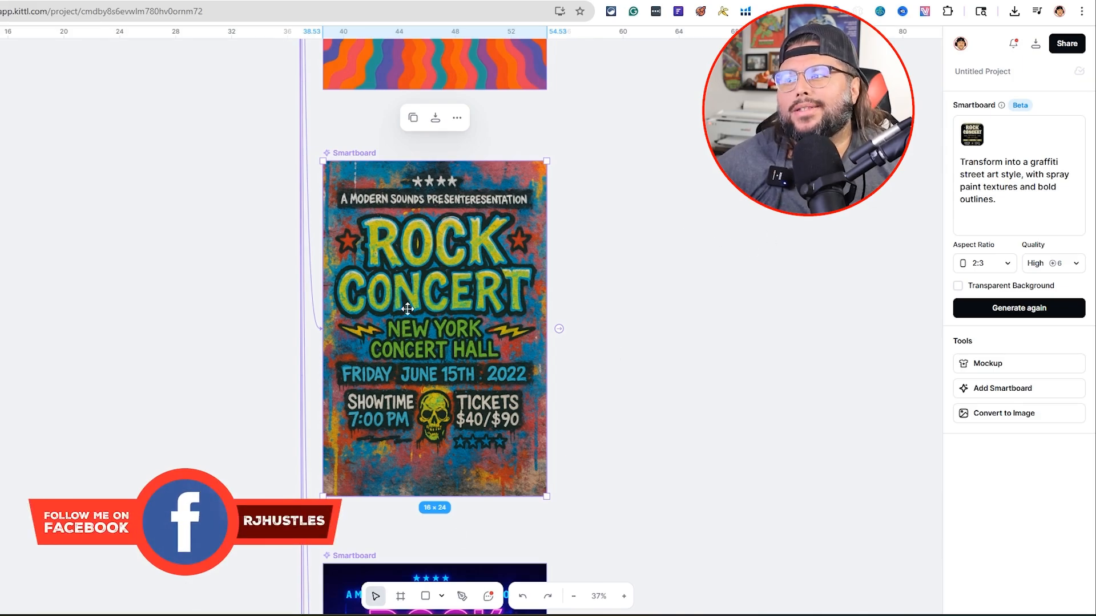
{"action": "scroll", "scroll_direction": "down", "scroll_amount": 3}
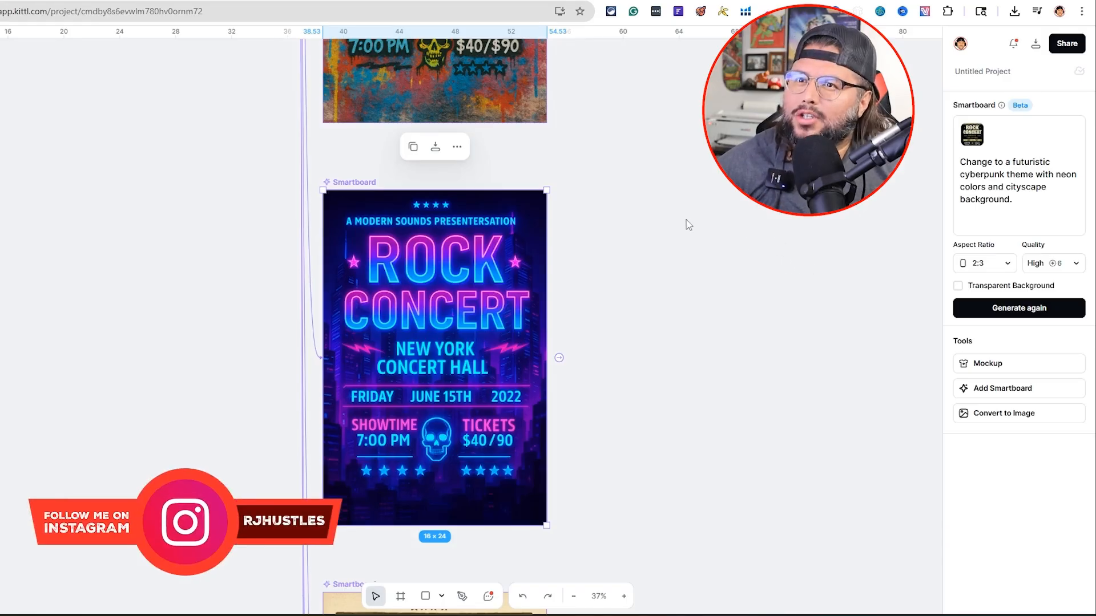
{"action": "mouse_move", "coordinate": [566, 270]}
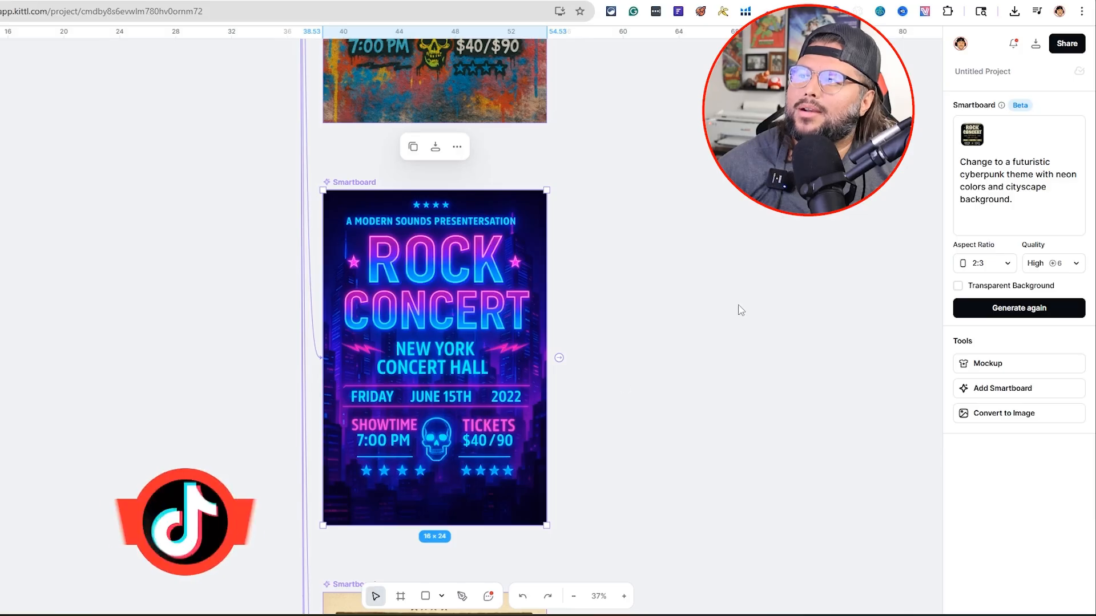
{"action": "scroll", "scroll_direction": "down", "scroll_amount": 3}
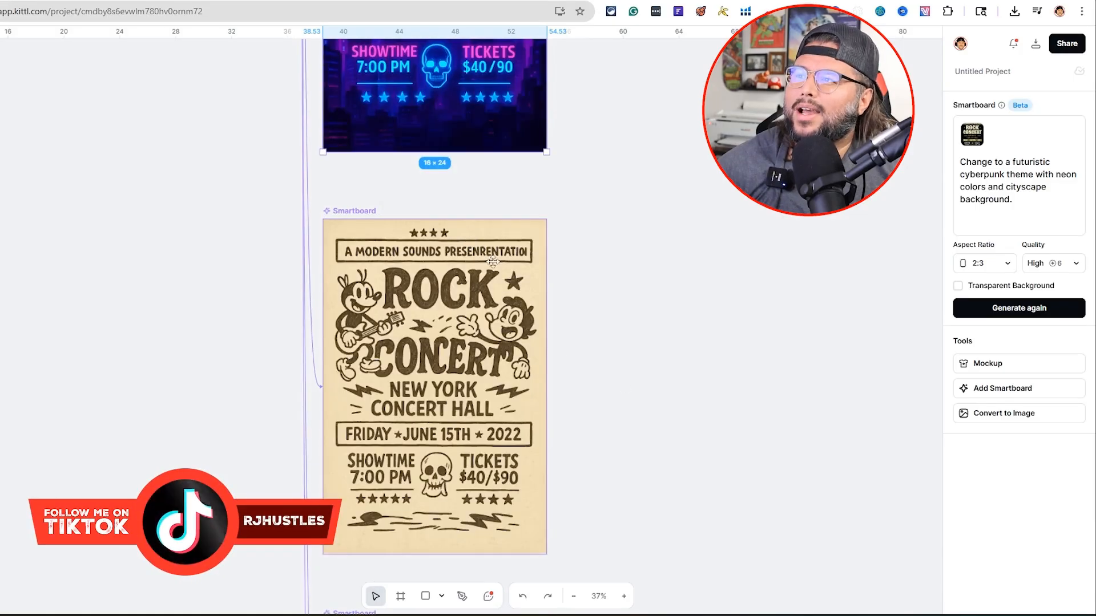
{"action": "left_click", "coordinate": [434, 384]}
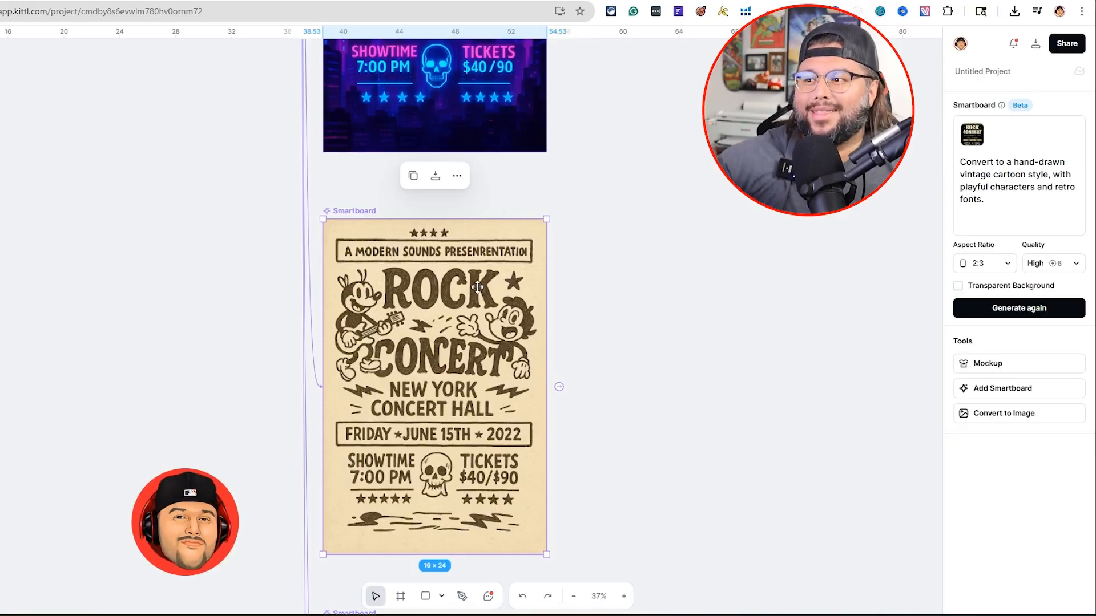
{"action": "mouse_move", "coordinate": [435, 404]}
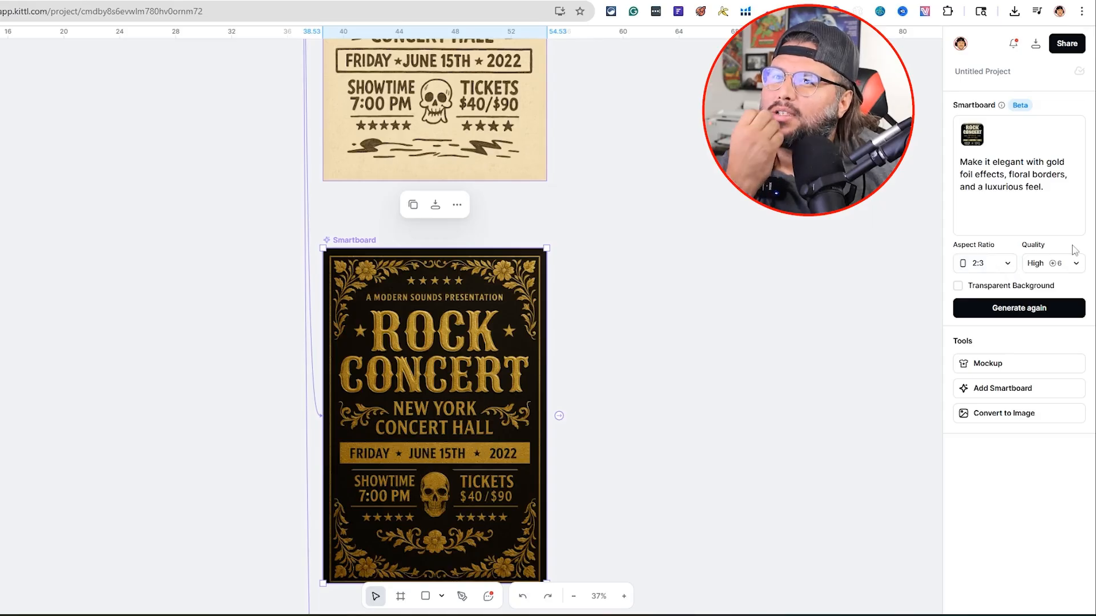
{"action": "mouse_move", "coordinate": [897, 218]}
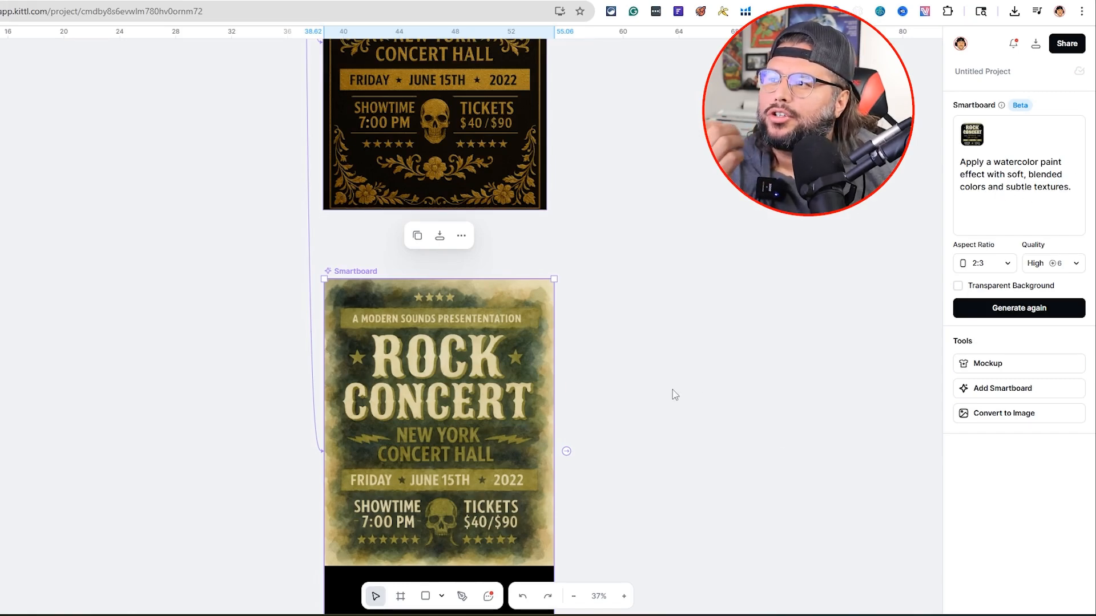
{"action": "scroll", "scroll_direction": "down", "scroll_amount": 3}
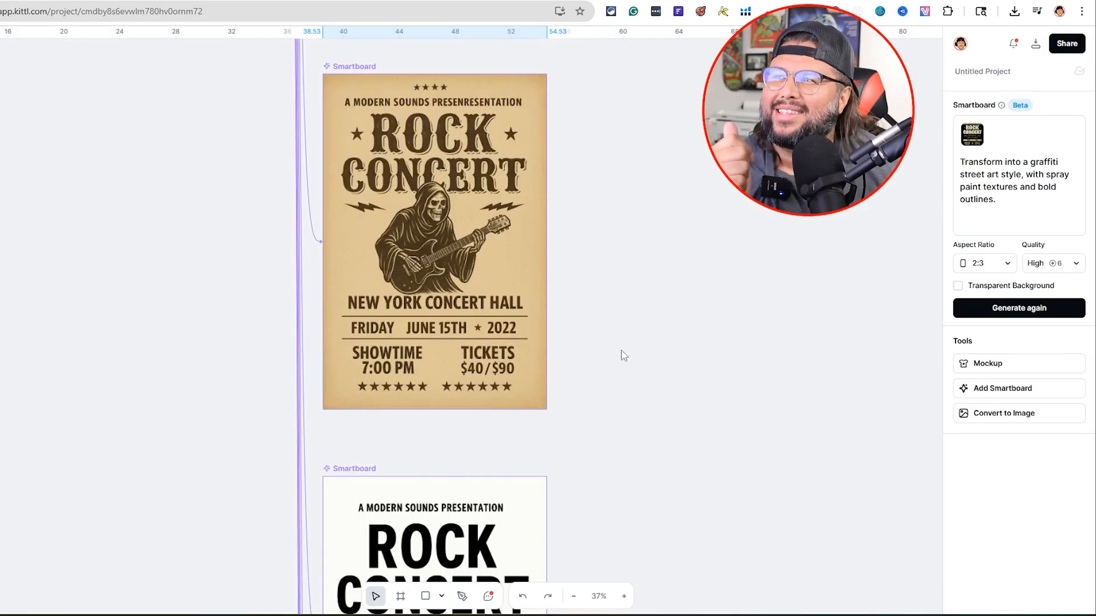
{"action": "scroll", "scroll_direction": "down", "scroll_amount": 3}
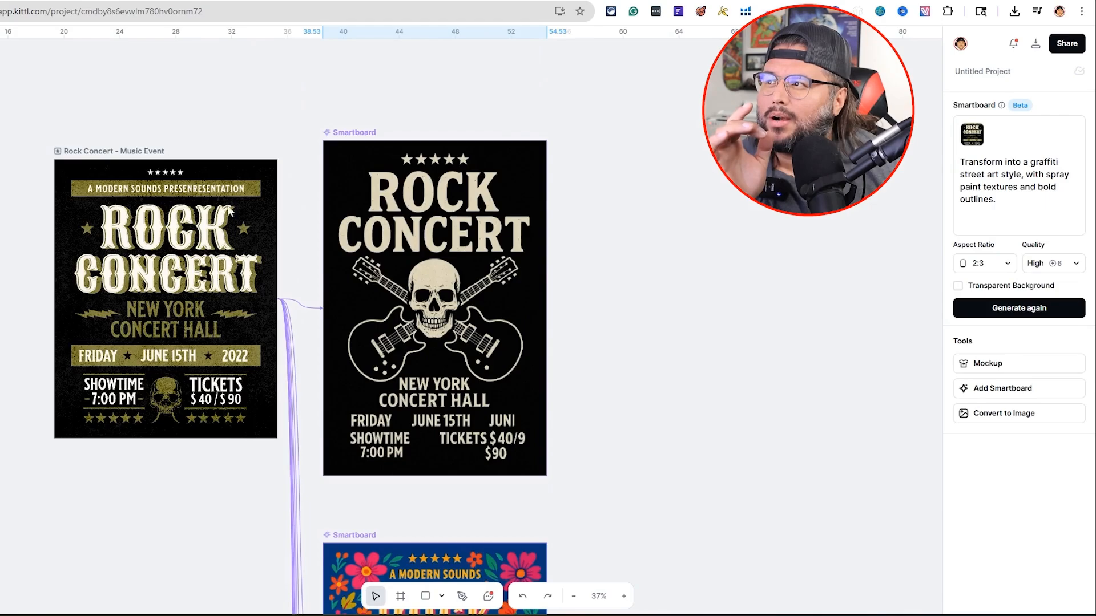
{"action": "scroll", "scroll_direction": "down", "scroll_amount": 3}
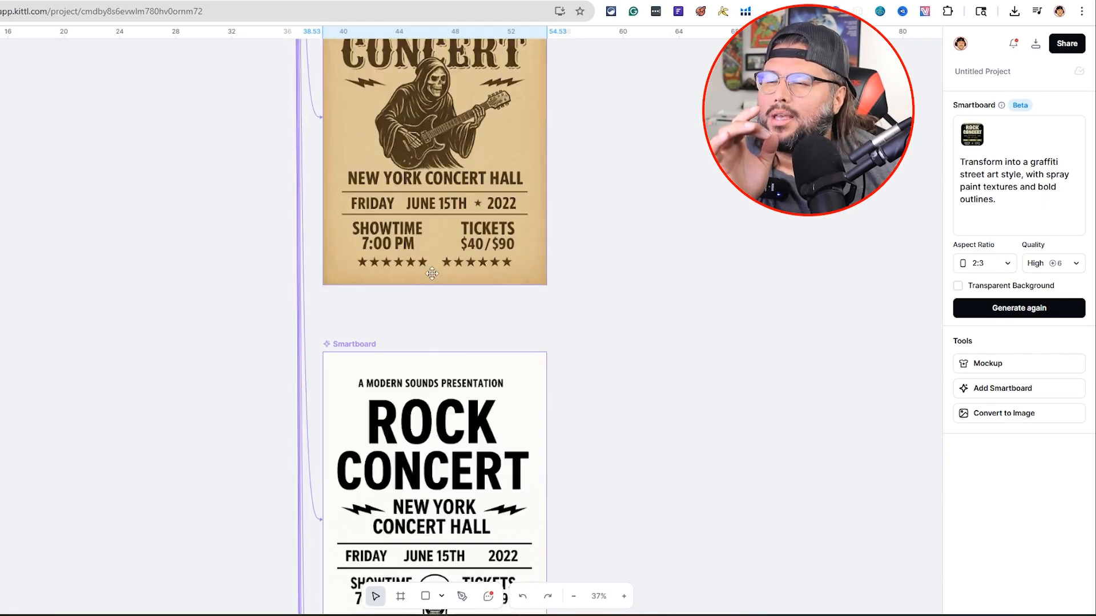
{"action": "scroll", "scroll_direction": "down", "scroll_amount": 3}
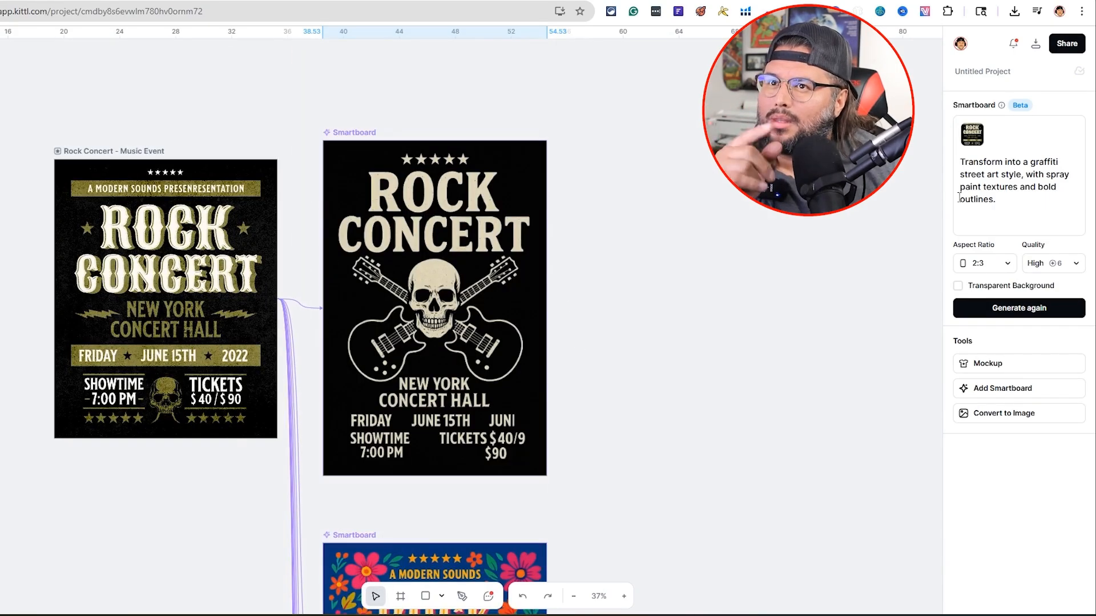
{"action": "scroll", "scroll_direction": "down", "scroll_amount": 3}
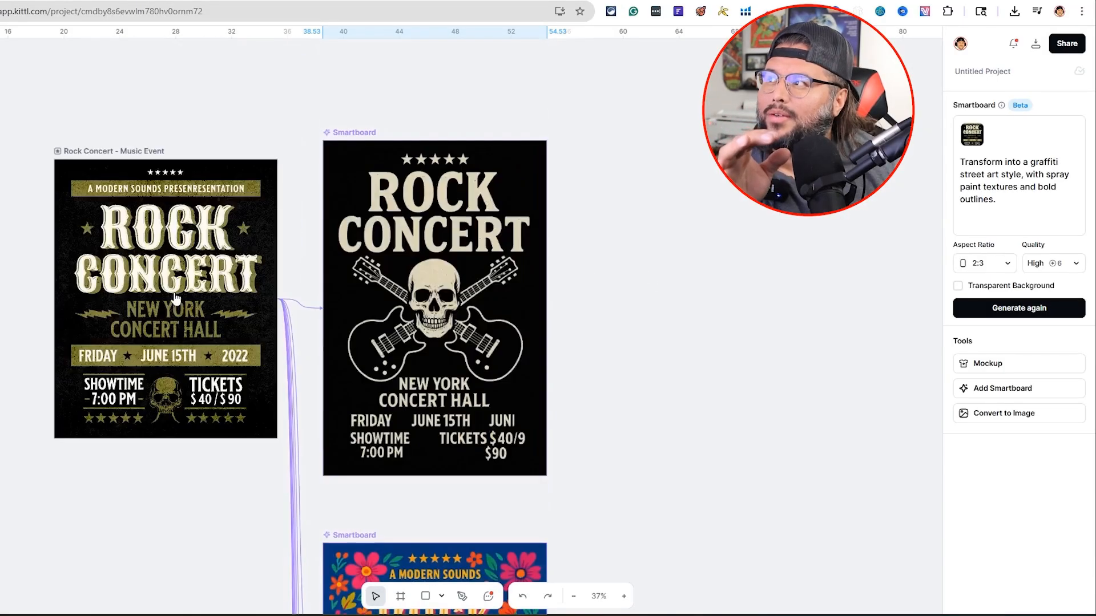
{"action": "scroll", "scroll_direction": "down", "scroll_amount": 3}
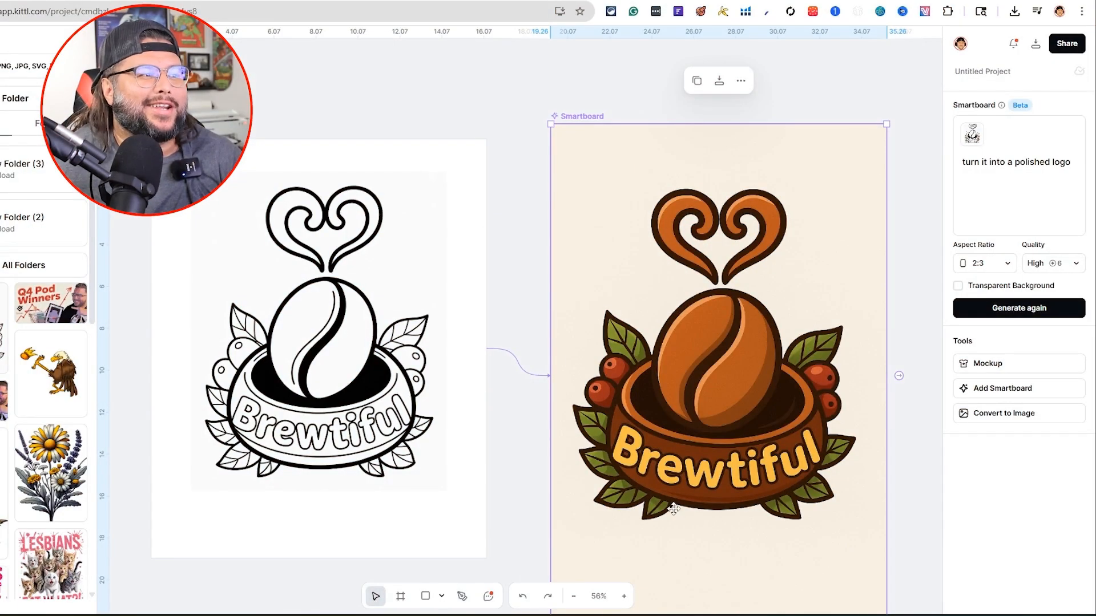
{"action": "mouse_move", "coordinate": [197, 286]}
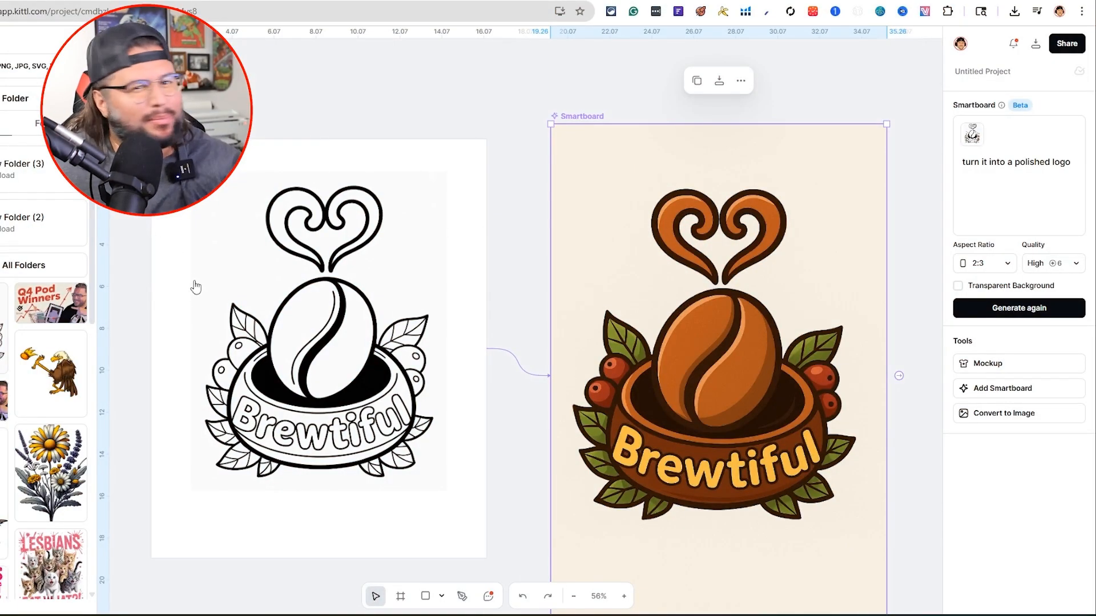
{"action": "mouse_move", "coordinate": [309, 259]}
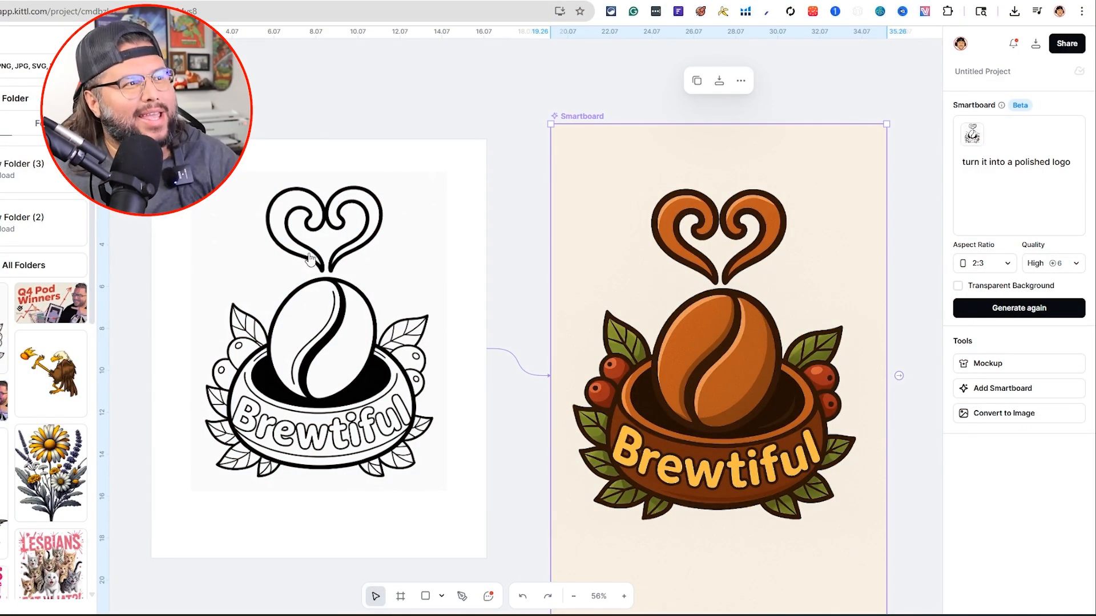
{"action": "mouse_move", "coordinate": [432, 230]}
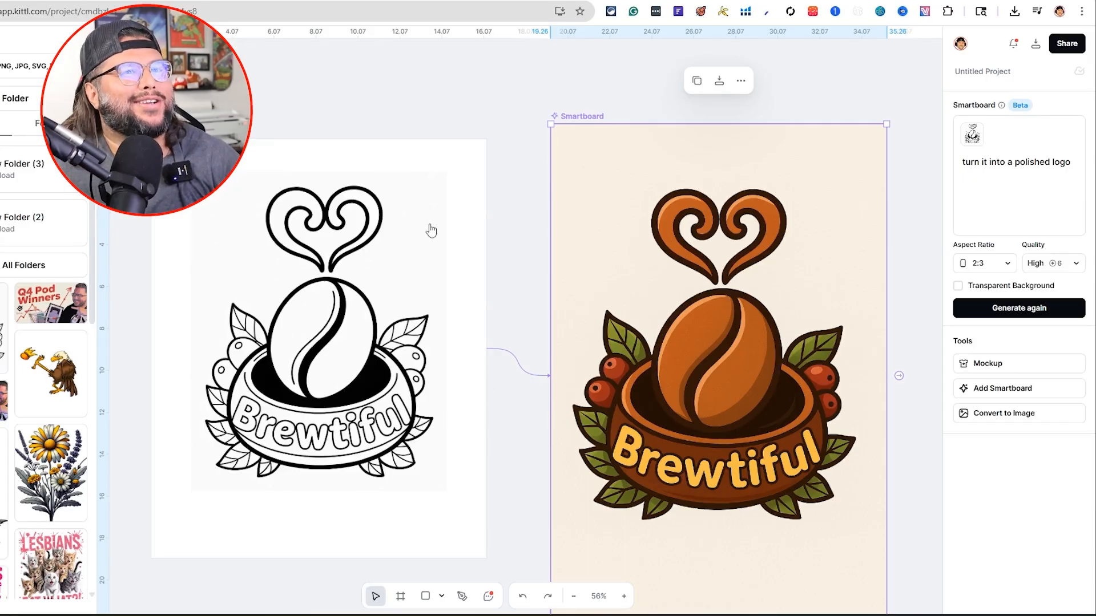
{"action": "mouse_move", "coordinate": [723, 277]}
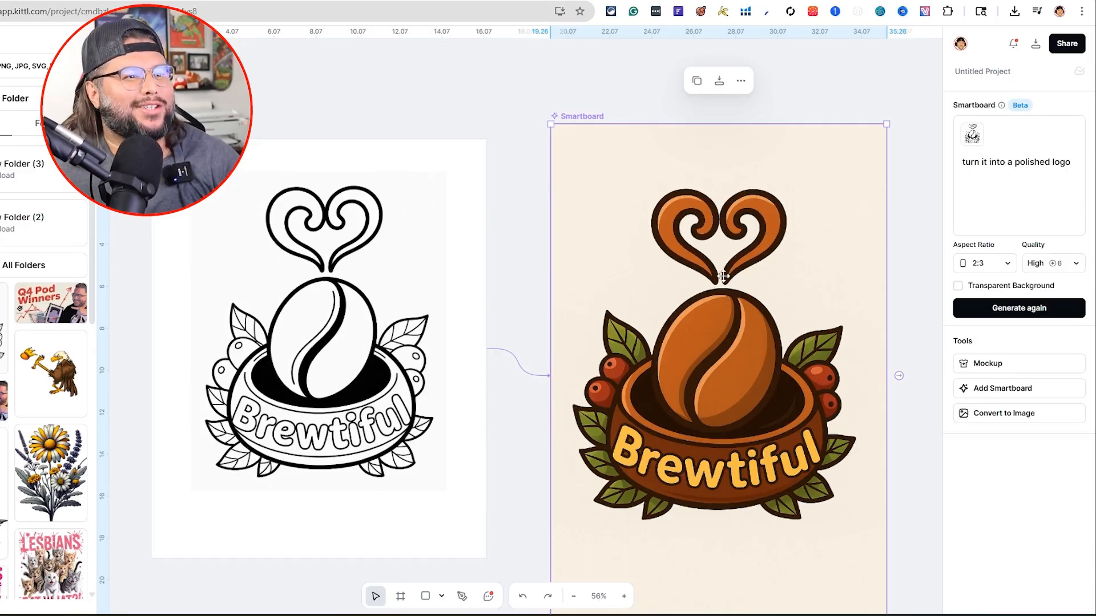
Select the 'turn it into a polished logo' prompt text on the Brewtiful smartboard.
{"action": "left_click", "coordinate": [318, 332]}
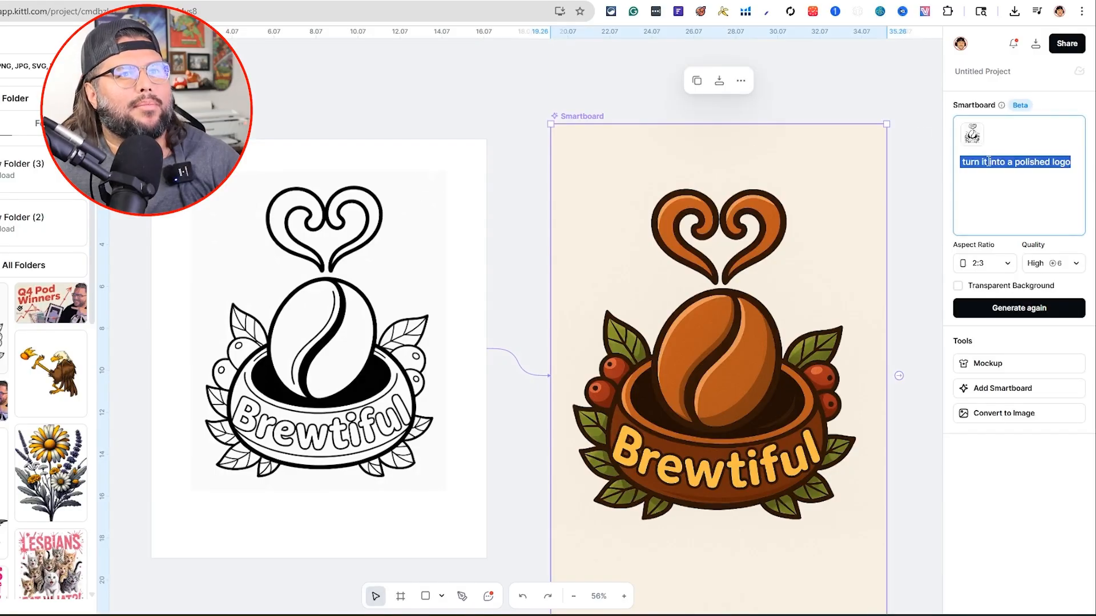
{"action": "mouse_move", "coordinate": [779, 301]}
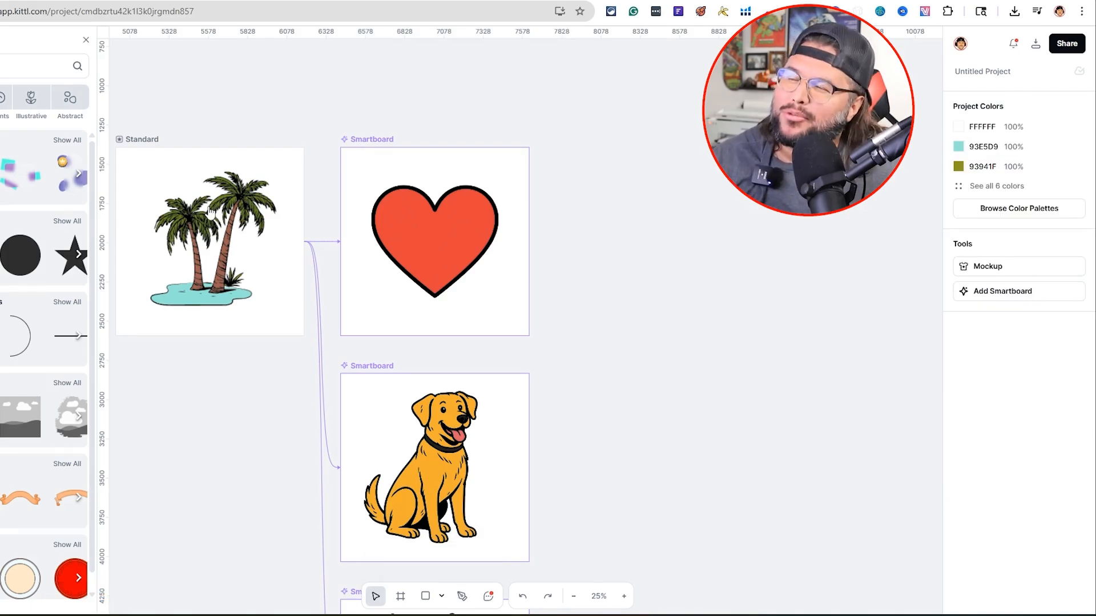
{"action": "mouse_move", "coordinate": [468, 170]}
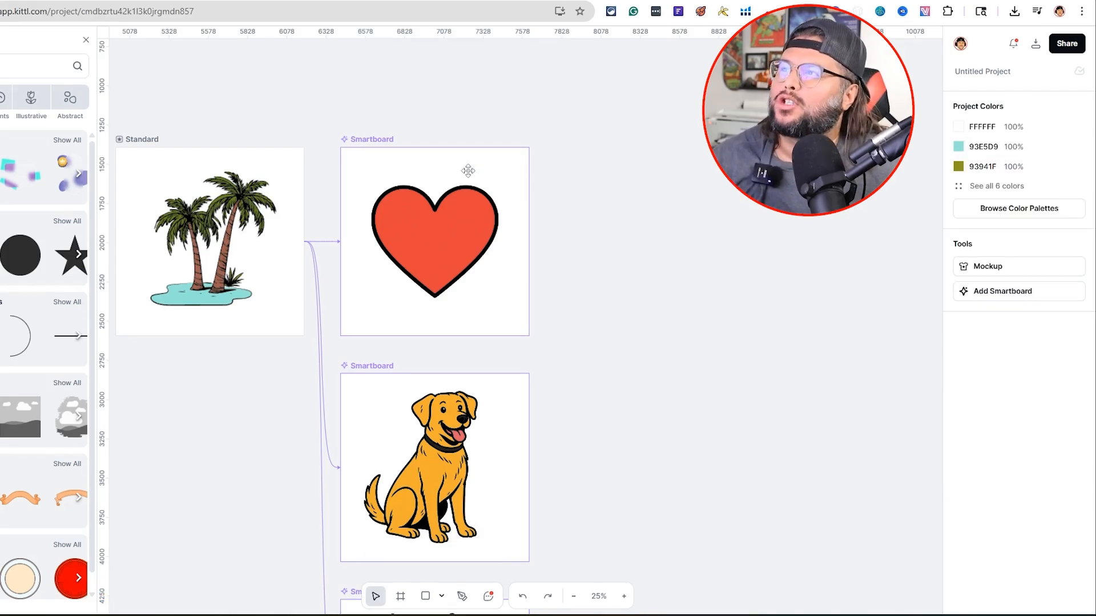
View the dog icon smartboard's prompt, then deselect and scroll the icon canvas.
{"action": "left_click", "coordinate": [433, 242]}
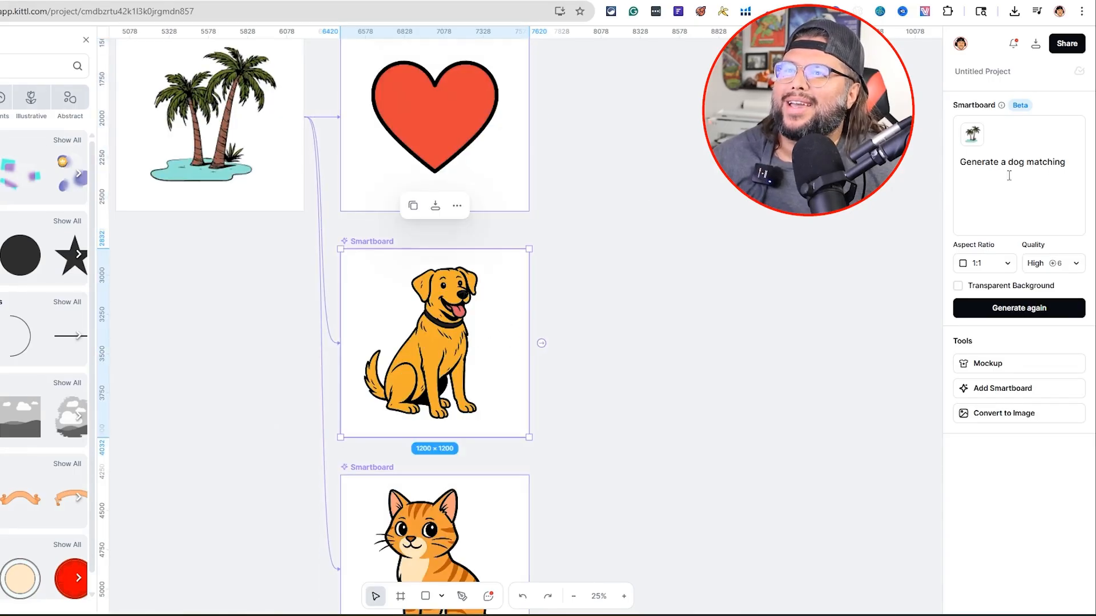
{"action": "mouse_move", "coordinate": [254, 118]}
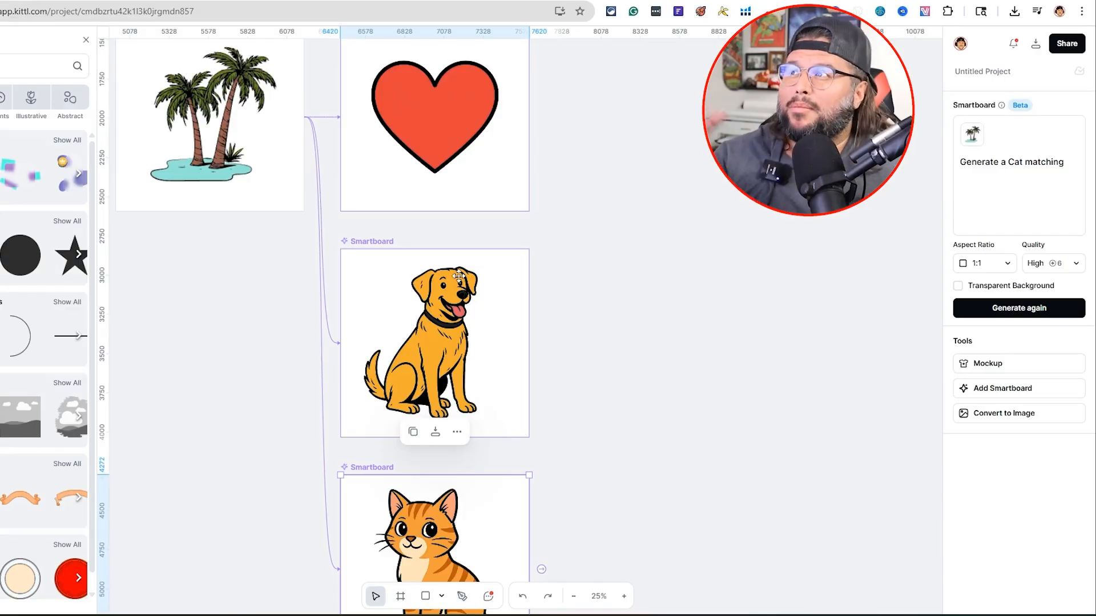
{"action": "left_click", "coordinate": [231, 233]}
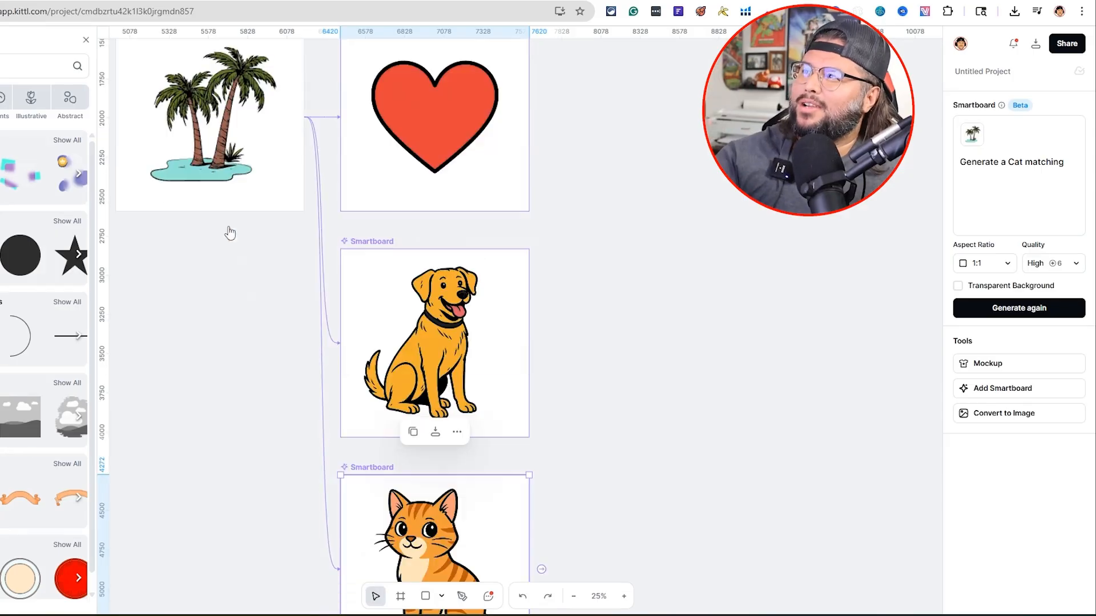
{"action": "scroll", "scroll_direction": "down", "scroll_amount": 3}
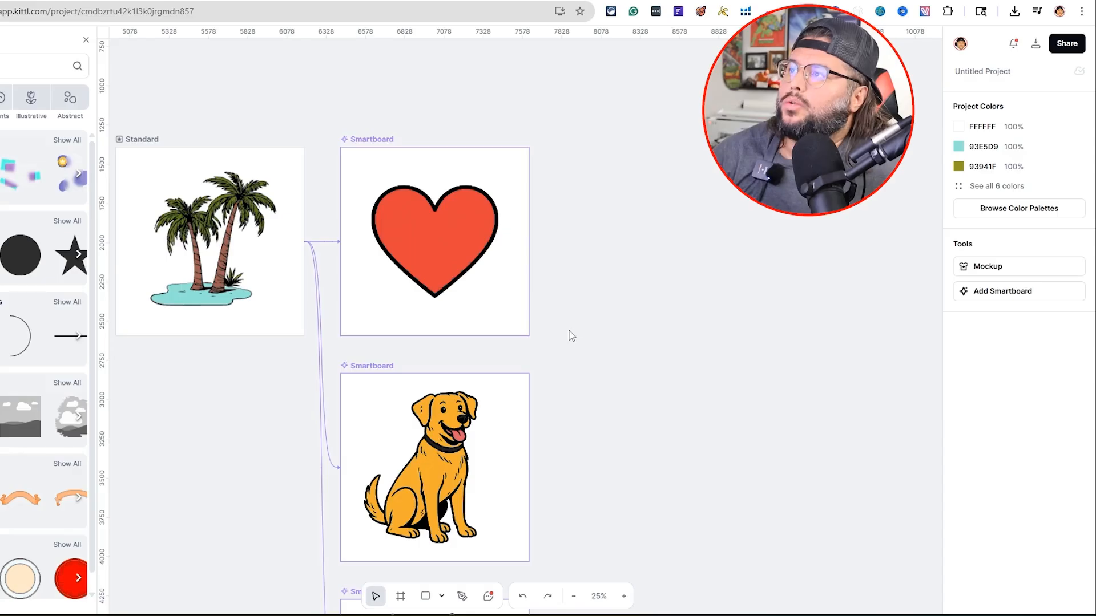
Export the heart icon as a 1200×1200 PNG, preview it, then export the dog icon.
{"action": "left_click", "coordinate": [434, 242]}
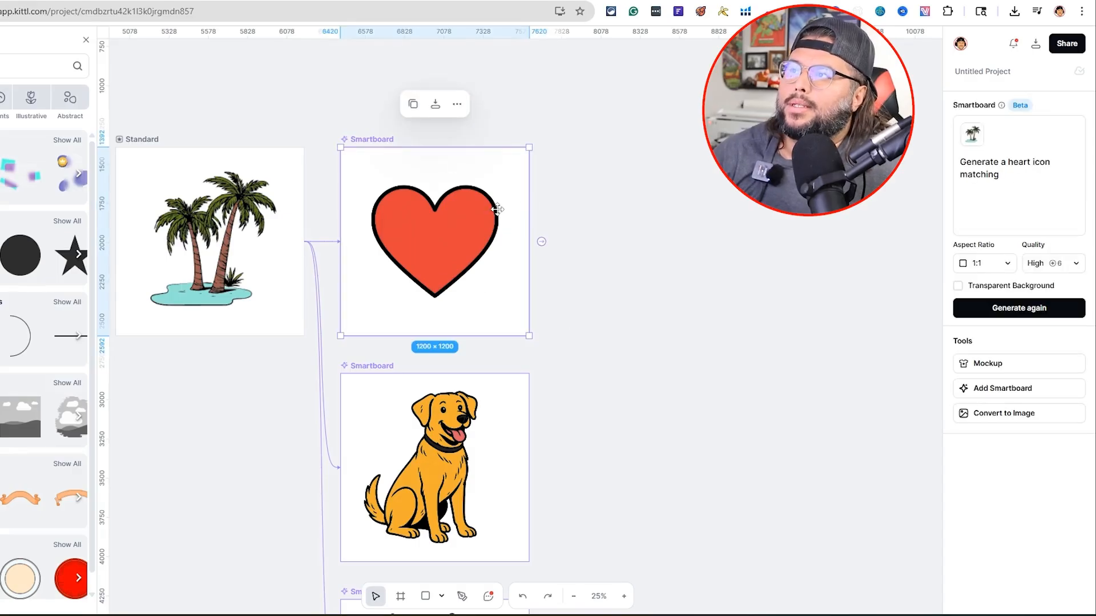
{"action": "mouse_move", "coordinate": [473, 208]}
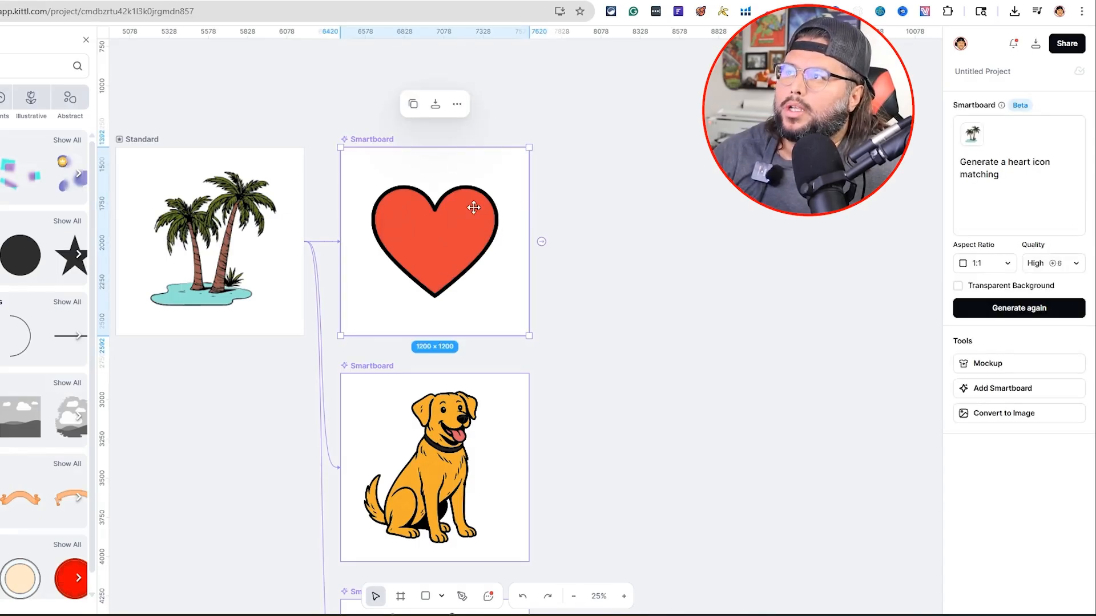
{"action": "left_click", "coordinate": [435, 104]}
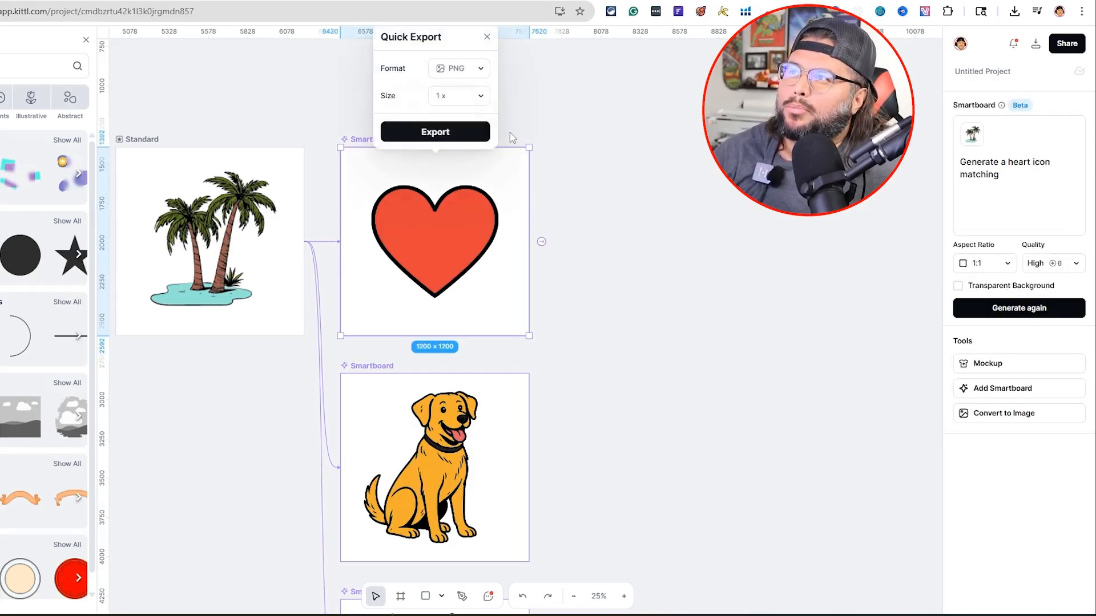
{"action": "left_click", "coordinate": [434, 132]}
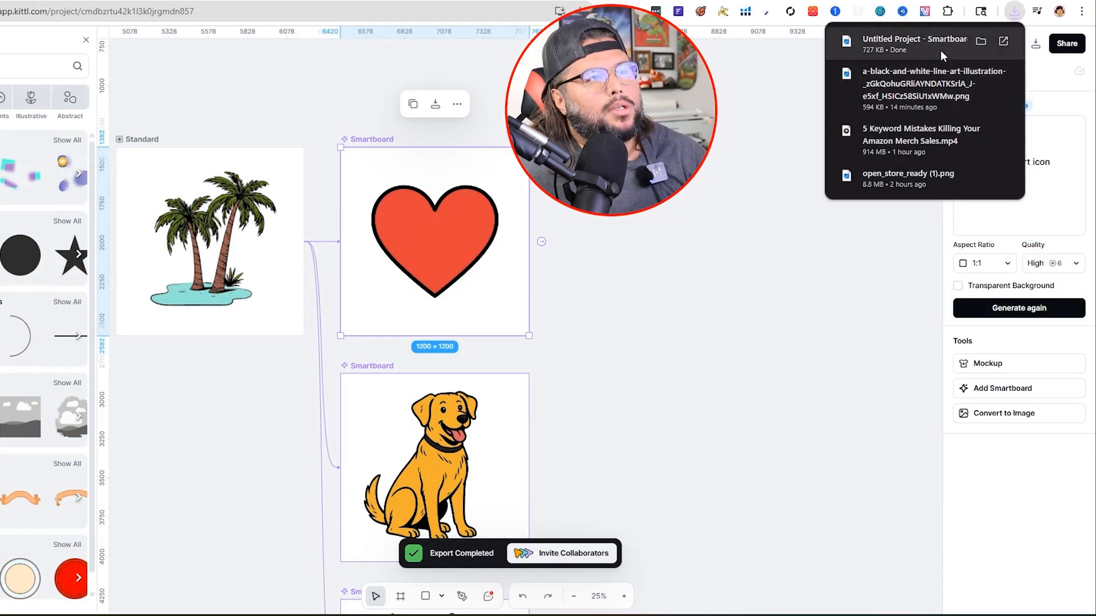
{"action": "left_click", "coordinate": [912, 44]}
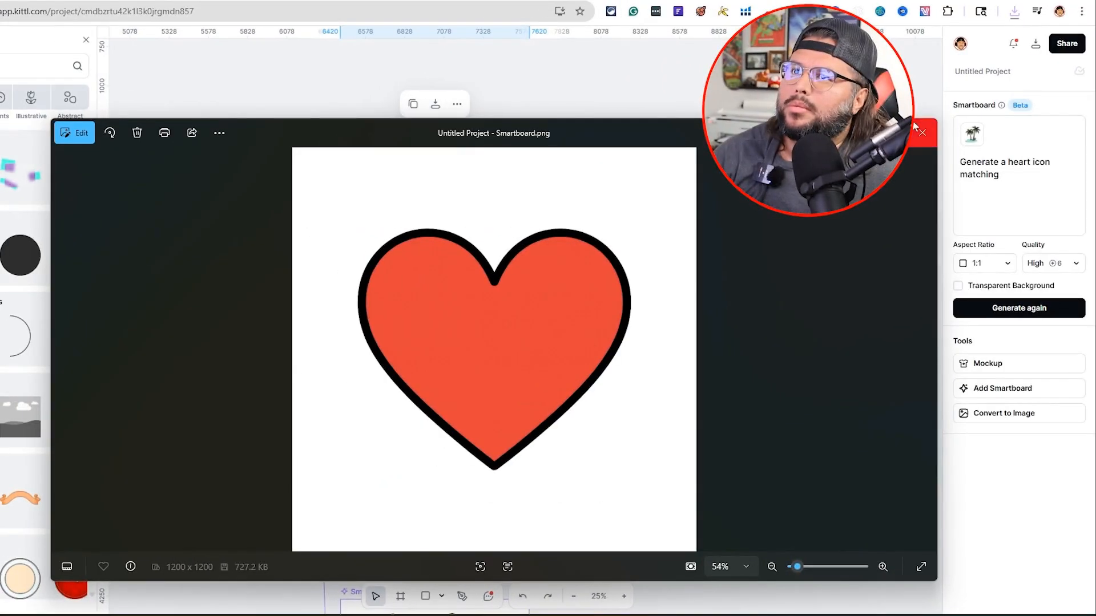
{"action": "left_click", "coordinate": [923, 132]}
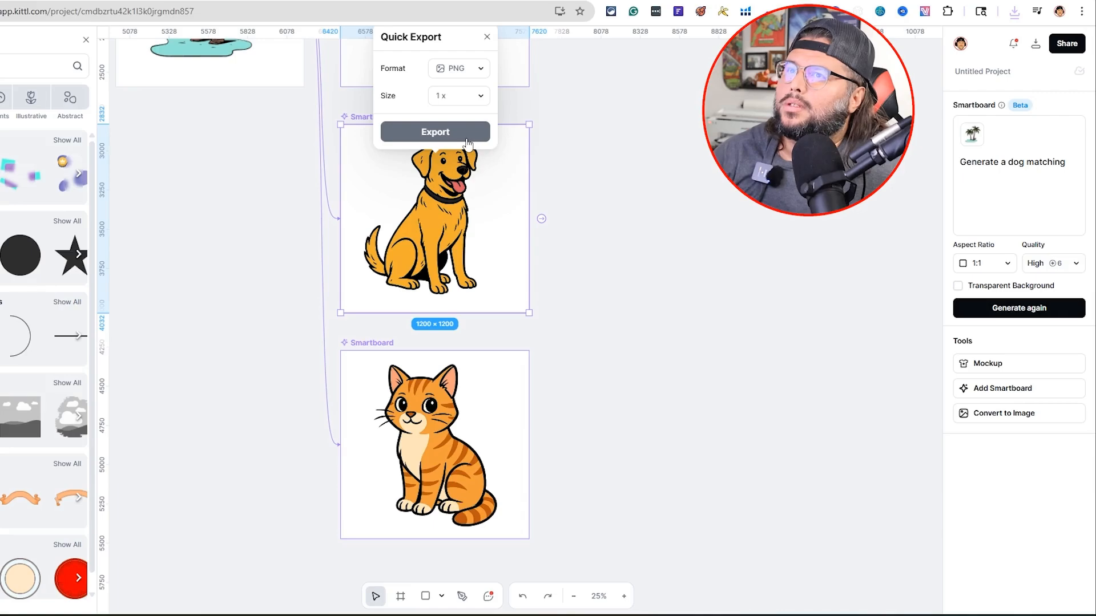
{"action": "mouse_move", "coordinate": [408, 149]}
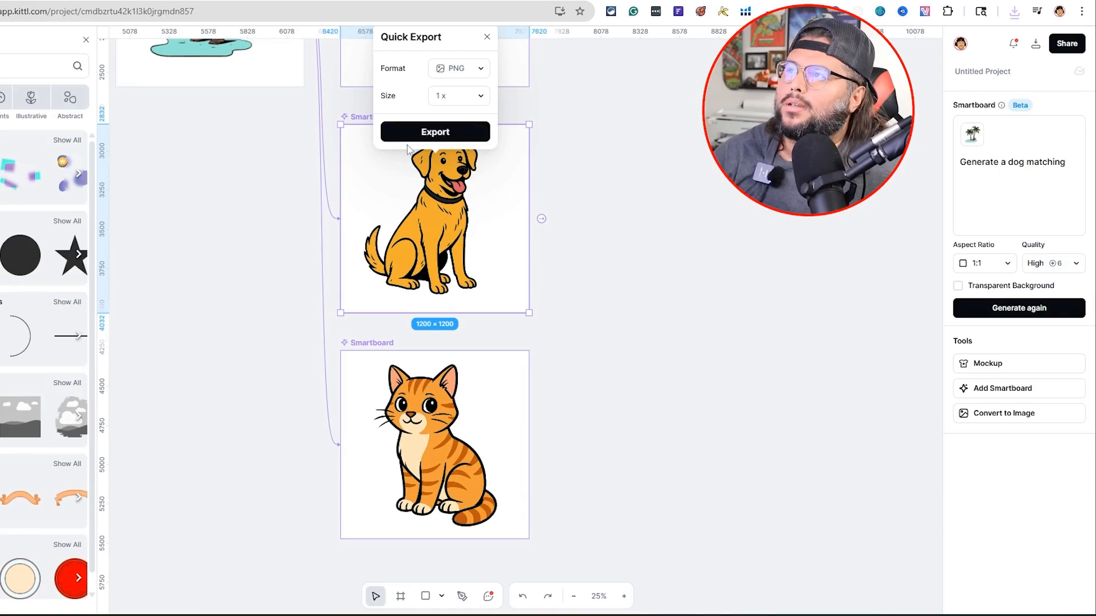
{"action": "left_click", "coordinate": [433, 131]}
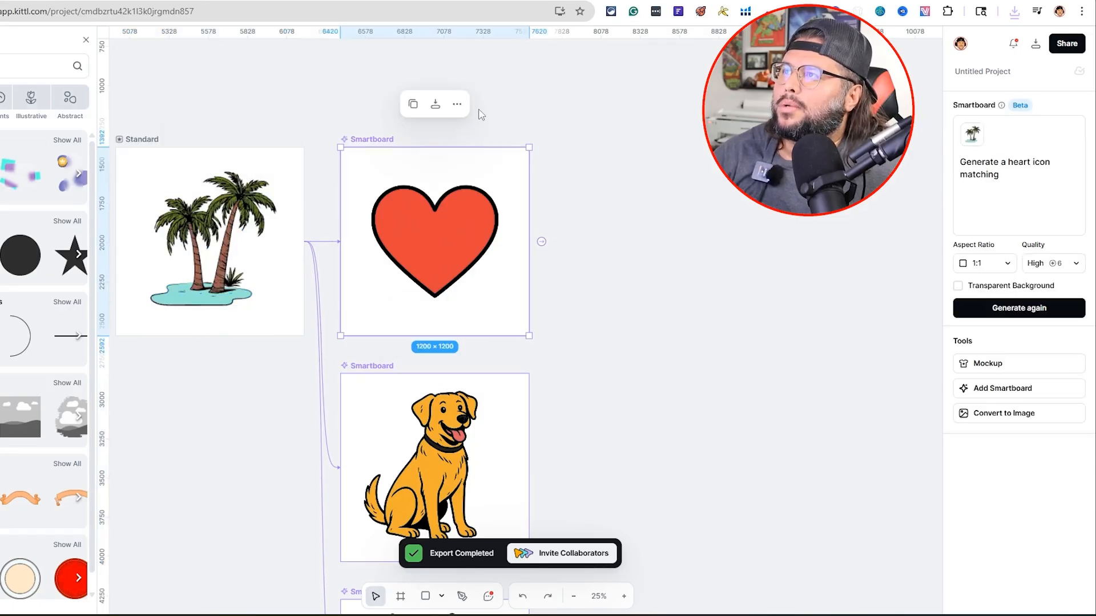
{"action": "left_click", "coordinate": [457, 104]}
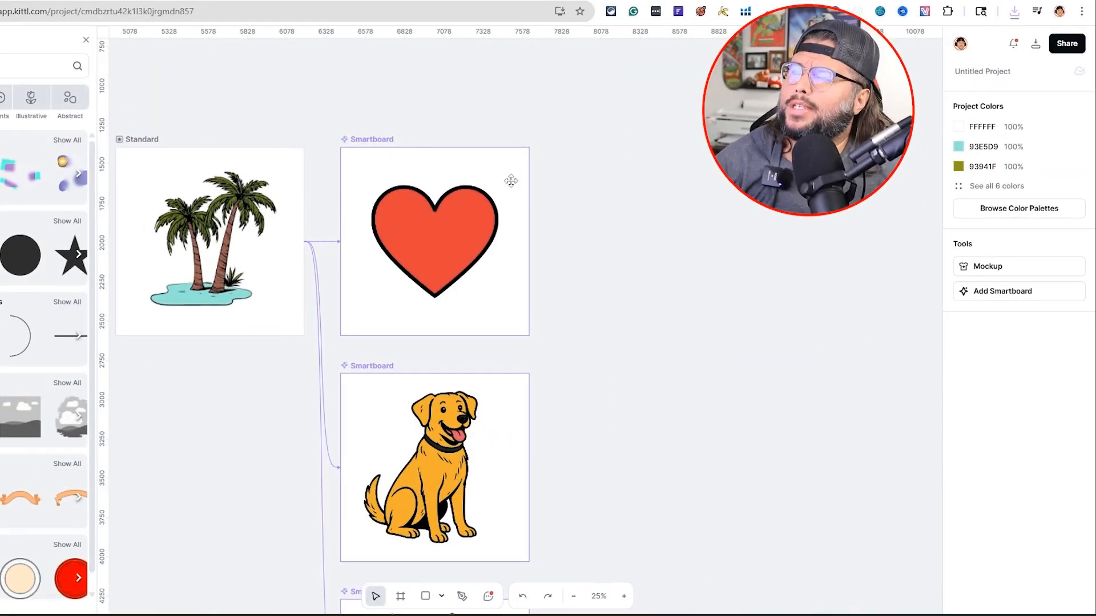
Scroll past the background-free cat and shepherd dog icons to the blank smartboard below.
{"action": "left_click", "coordinate": [434, 241]}
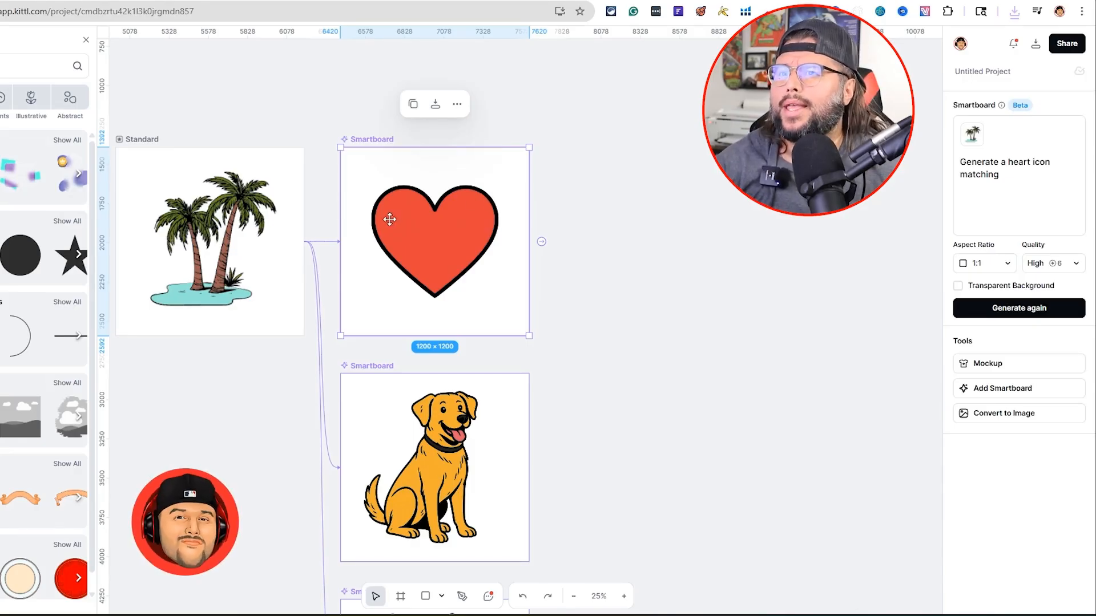
{"action": "scroll", "scroll_direction": "down", "scroll_amount": 3}
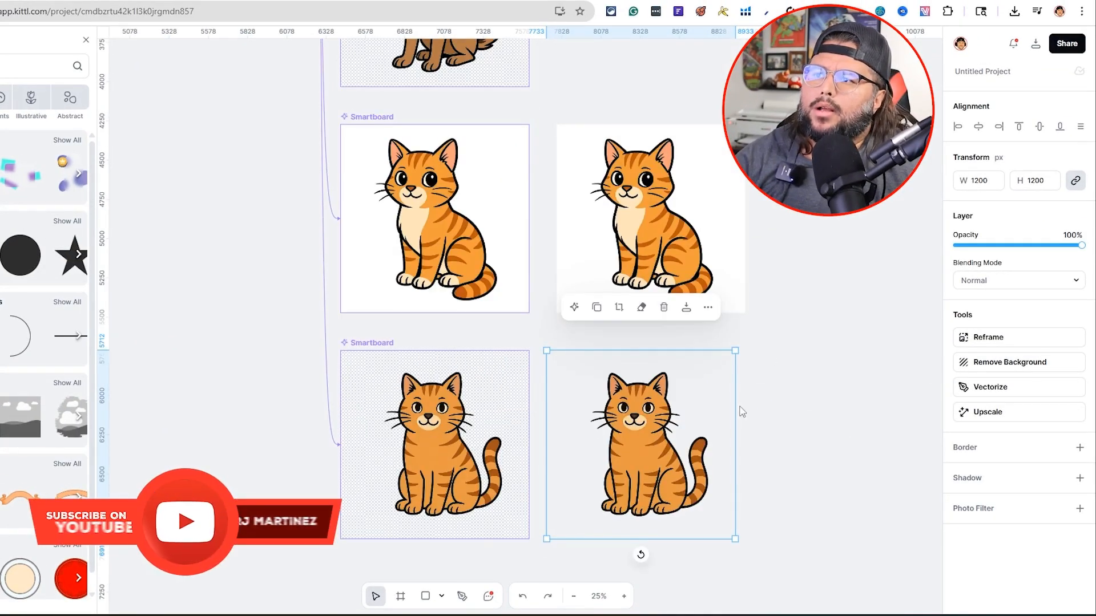
{"action": "left_click", "coordinate": [696, 348]}
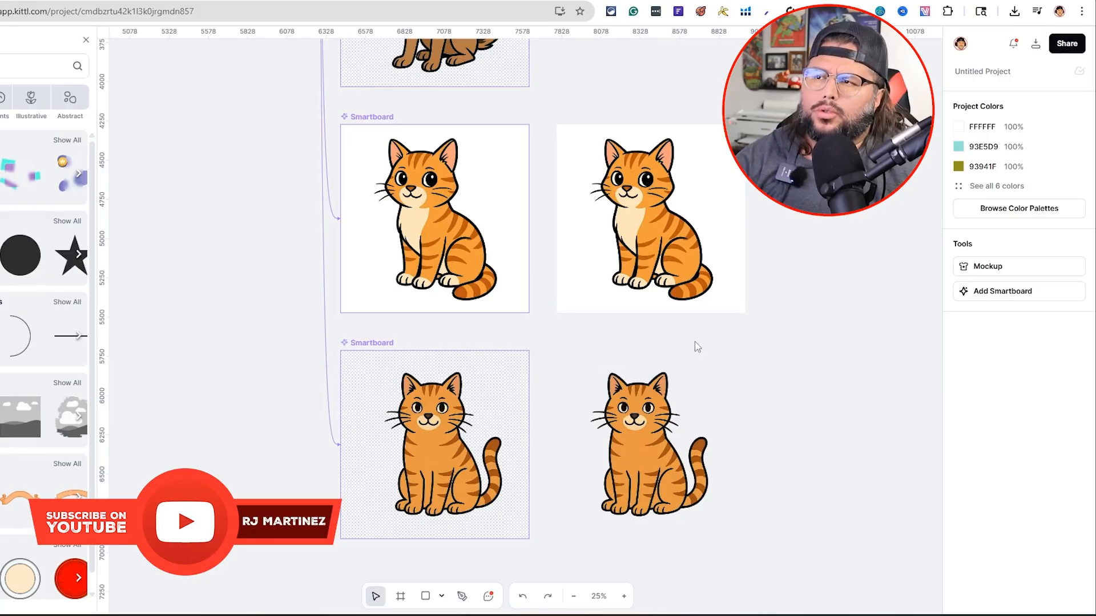
{"action": "mouse_move", "coordinate": [682, 270]}
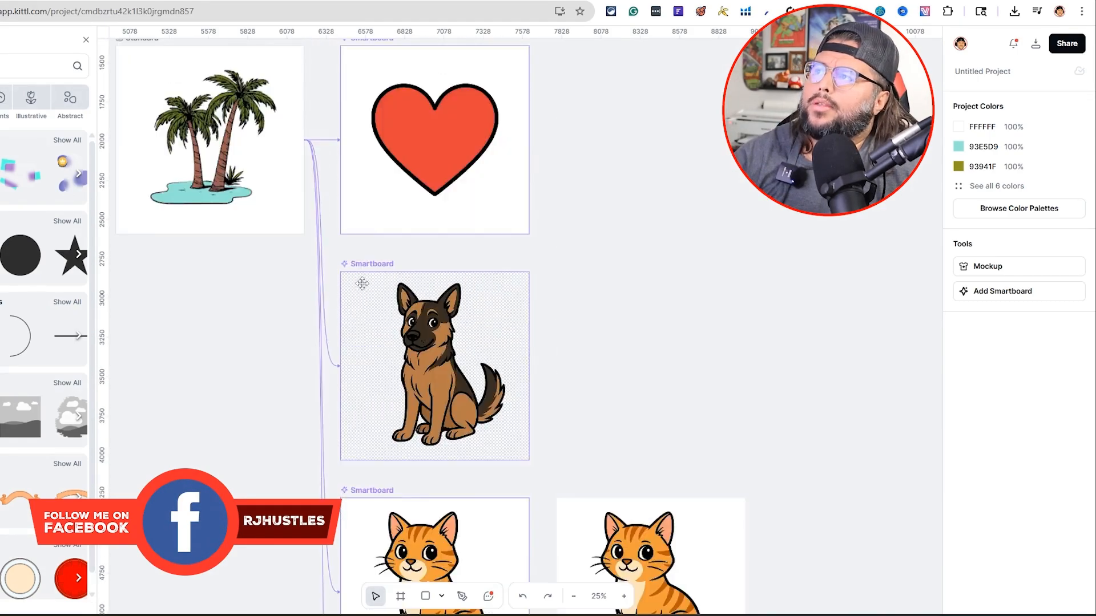
{"action": "left_click", "coordinate": [209, 140]}
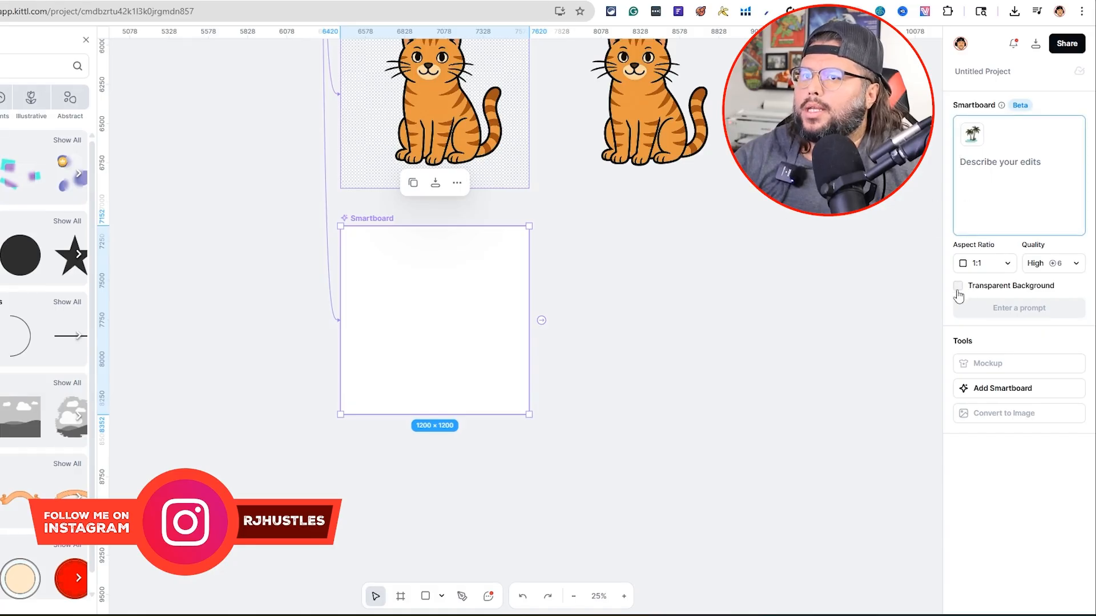
{"action": "left_click", "coordinate": [958, 286]}
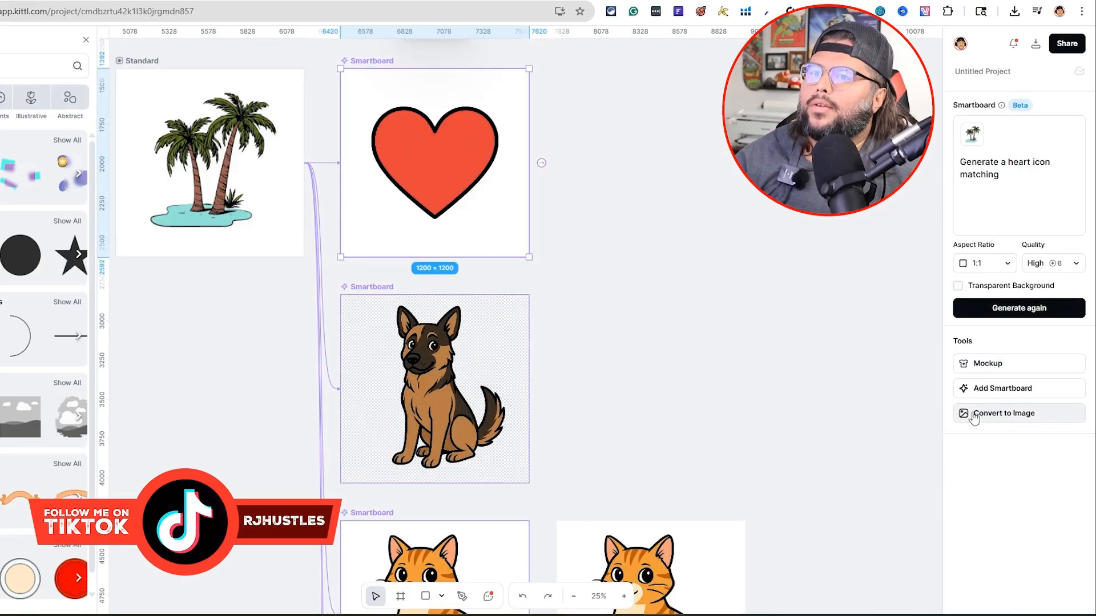
Convert the heart smartboard to an image, remove its white background, and download it.
{"action": "left_click", "coordinate": [1005, 413]}
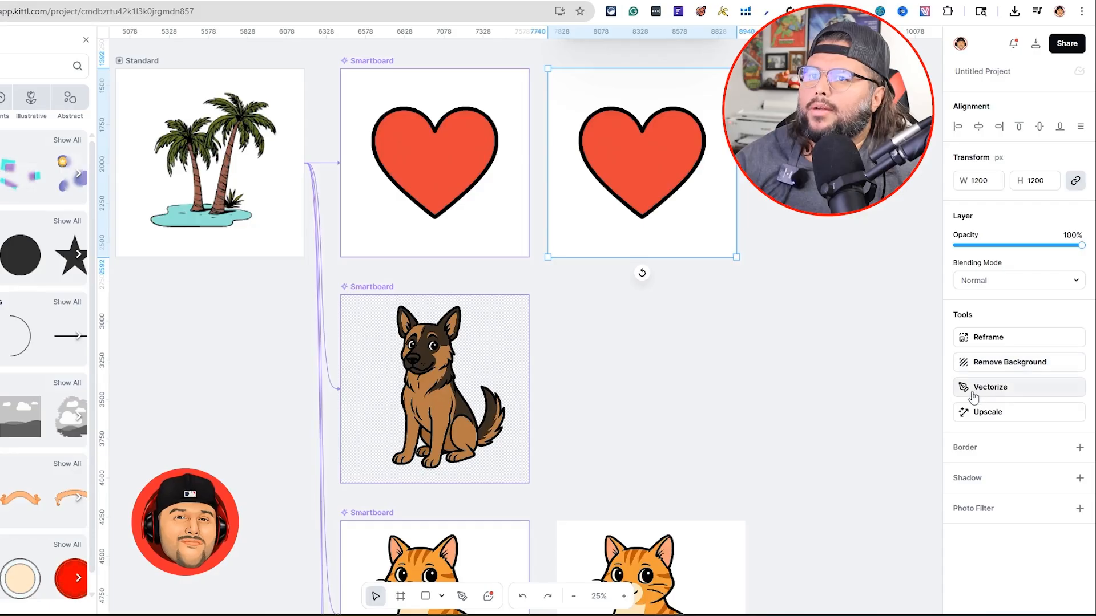
{"action": "mouse_move", "coordinate": [983, 361]}
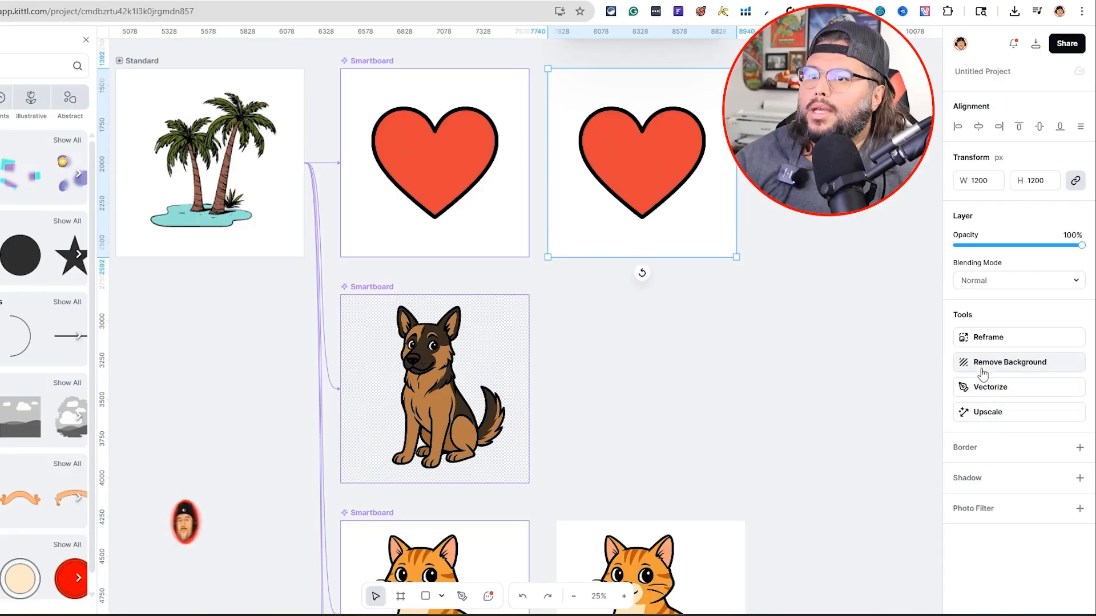
{"action": "left_click", "coordinate": [1009, 361]}
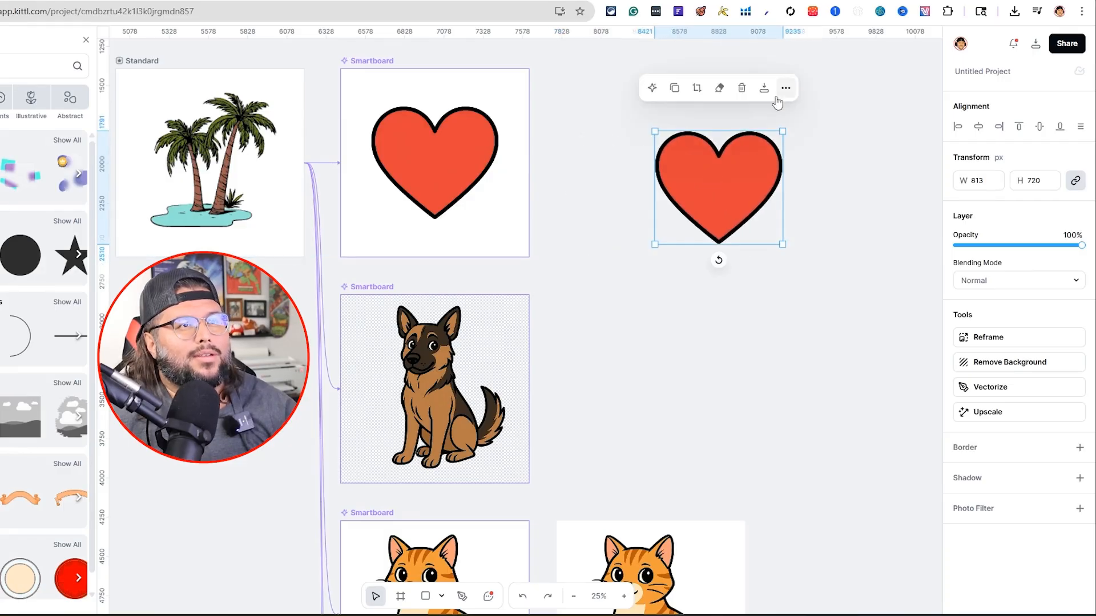
{"action": "mouse_move", "coordinate": [822, 128]}
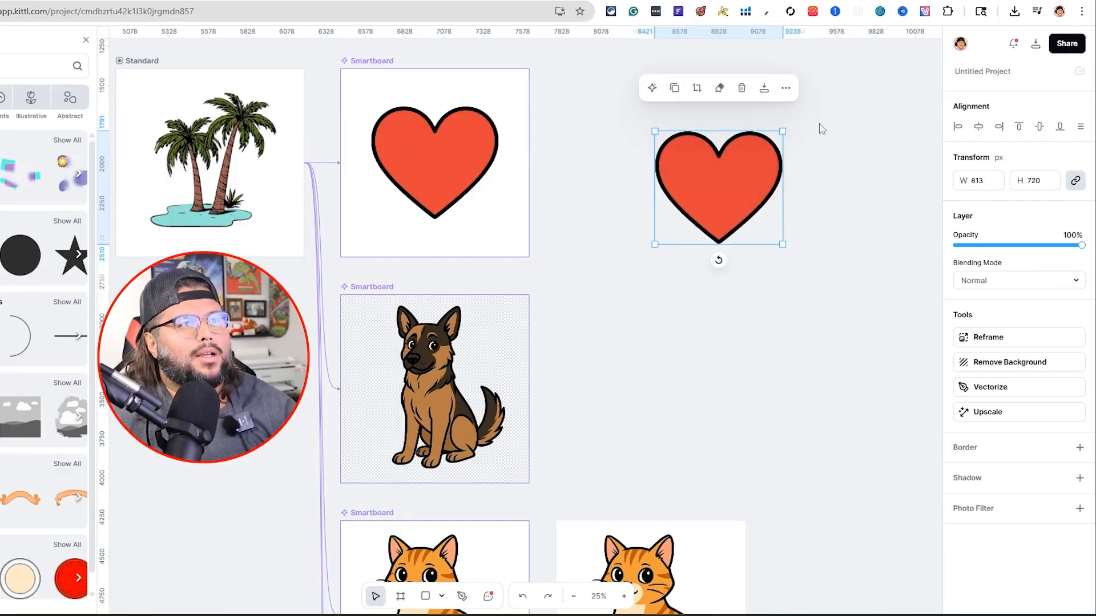
{"action": "mouse_move", "coordinate": [1034, 49]}
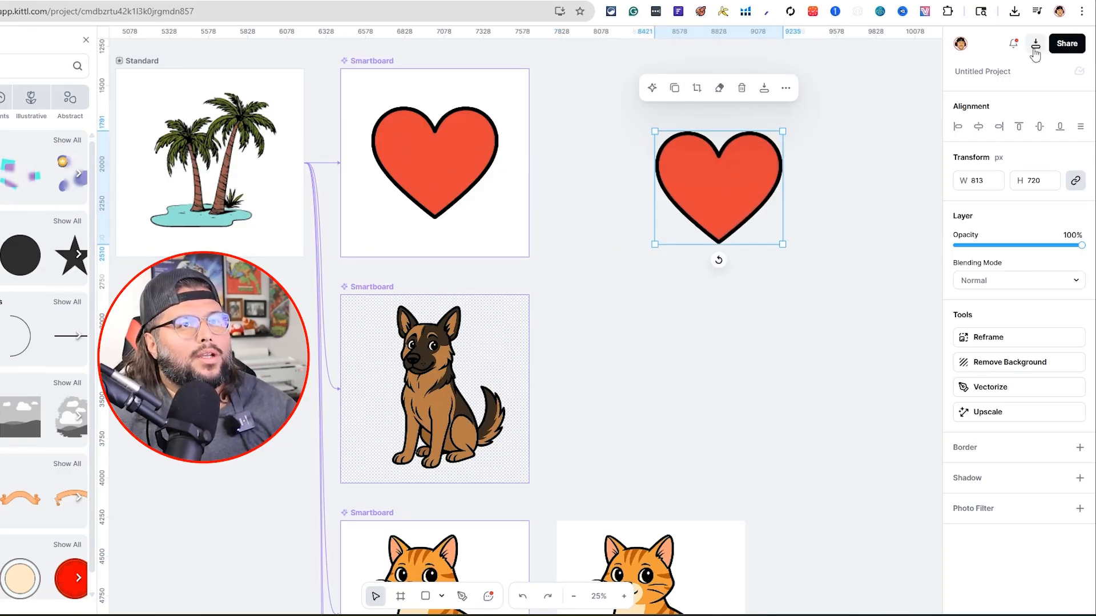
{"action": "left_click", "coordinate": [1034, 43]}
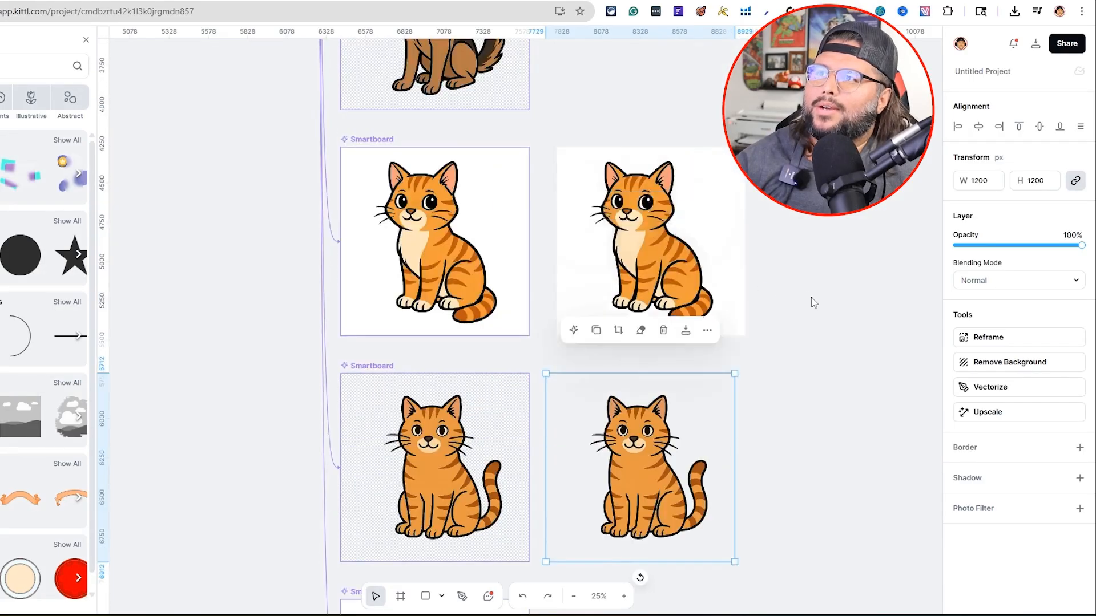
Convert the upper cat smartboard into image copies.
{"action": "left_click", "coordinate": [433, 241]}
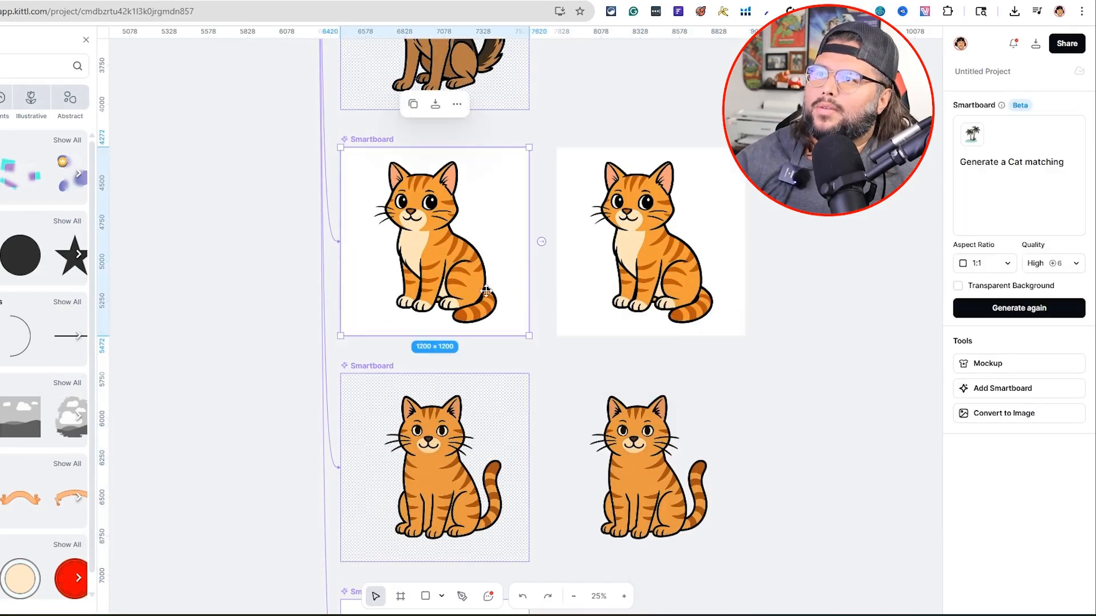
{"action": "left_click", "coordinate": [651, 241]}
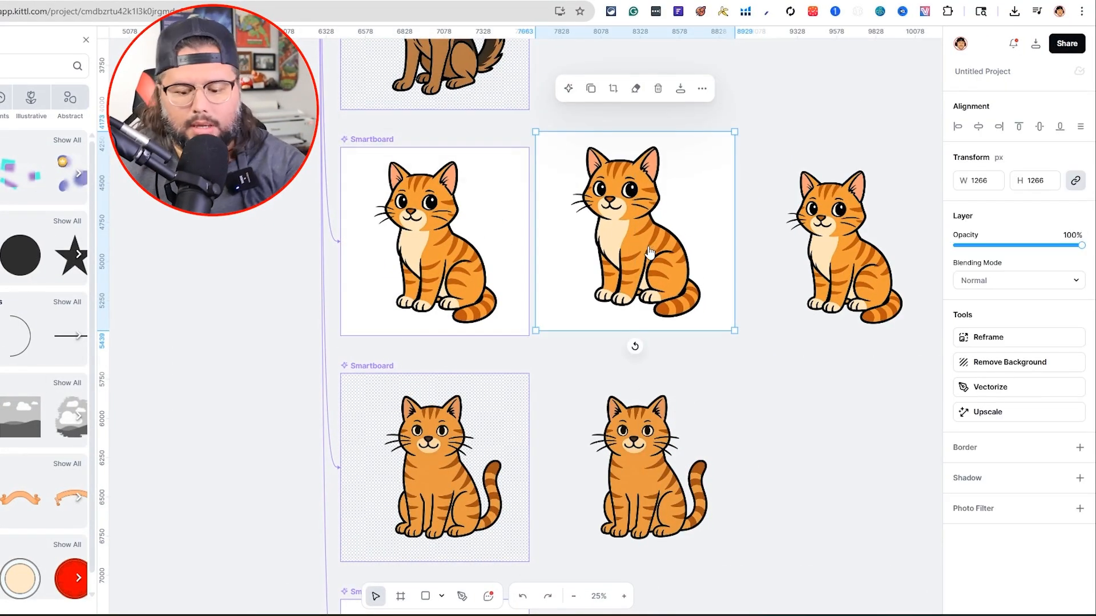
{"action": "left_click", "coordinate": [433, 240]}
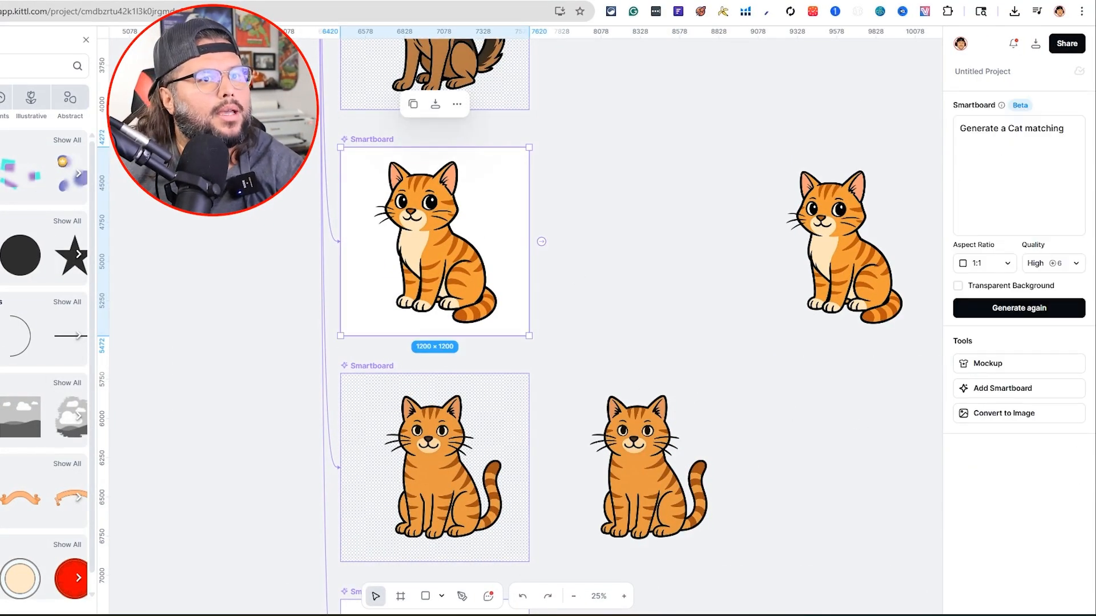
{"action": "left_click", "coordinate": [641, 241]}
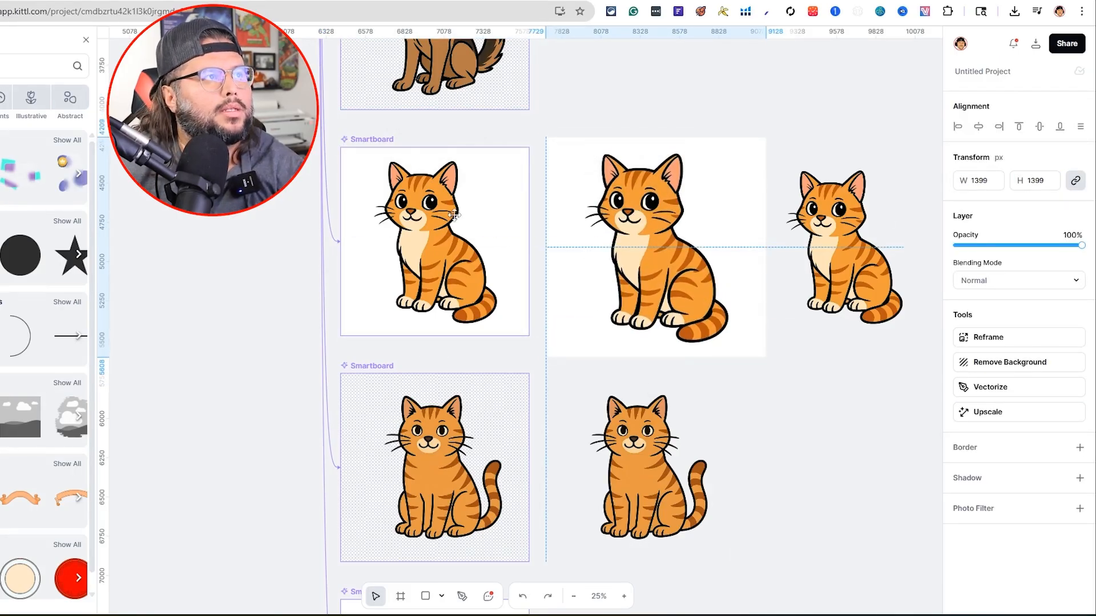
Enlarge the white-background cat image and the background-free cat cutout to 930×1229.
{"action": "left_click", "coordinate": [433, 240]}
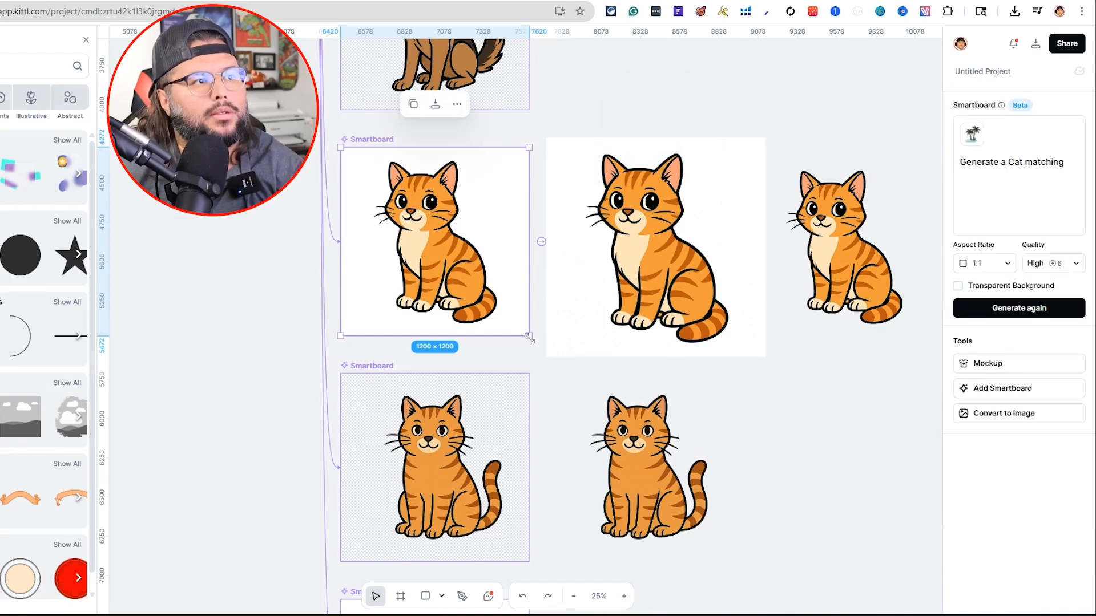
{"action": "left_click", "coordinate": [656, 248]}
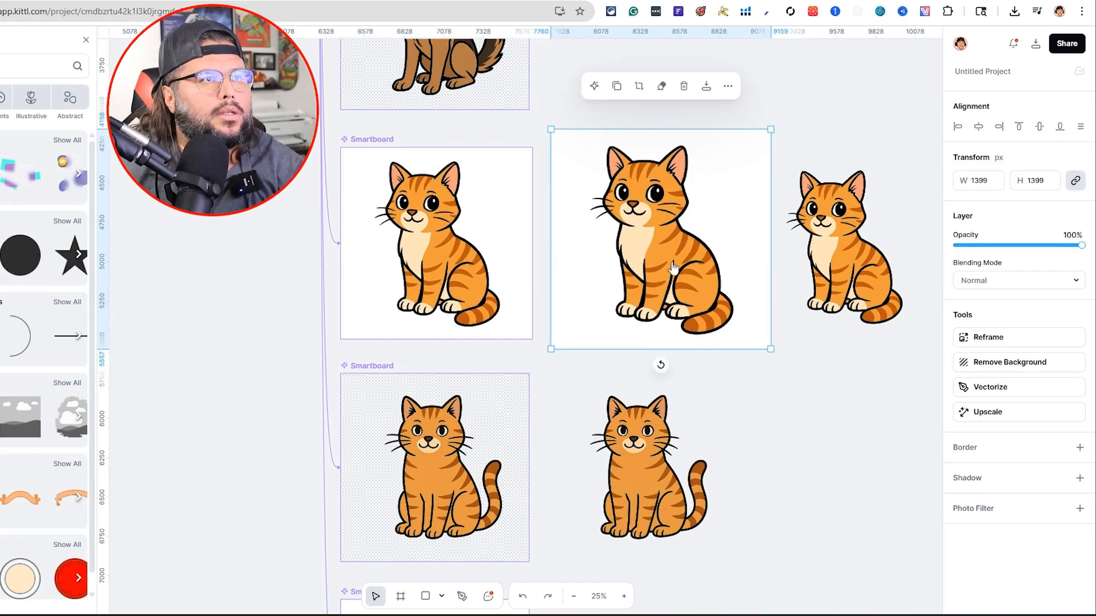
{"action": "left_click", "coordinate": [842, 245]}
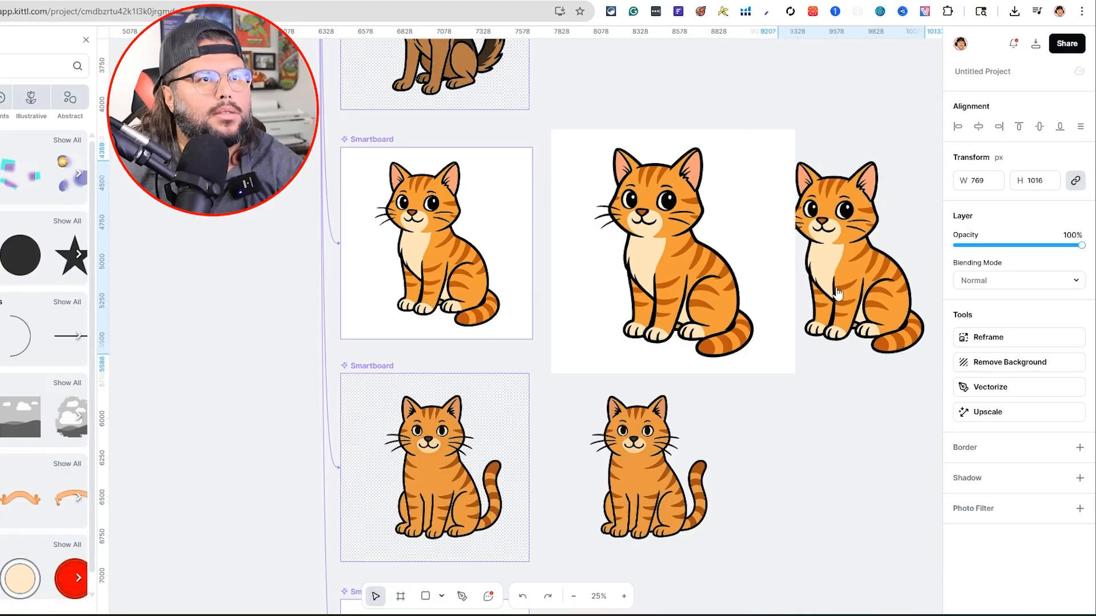
{"action": "left_click", "coordinate": [859, 252]}
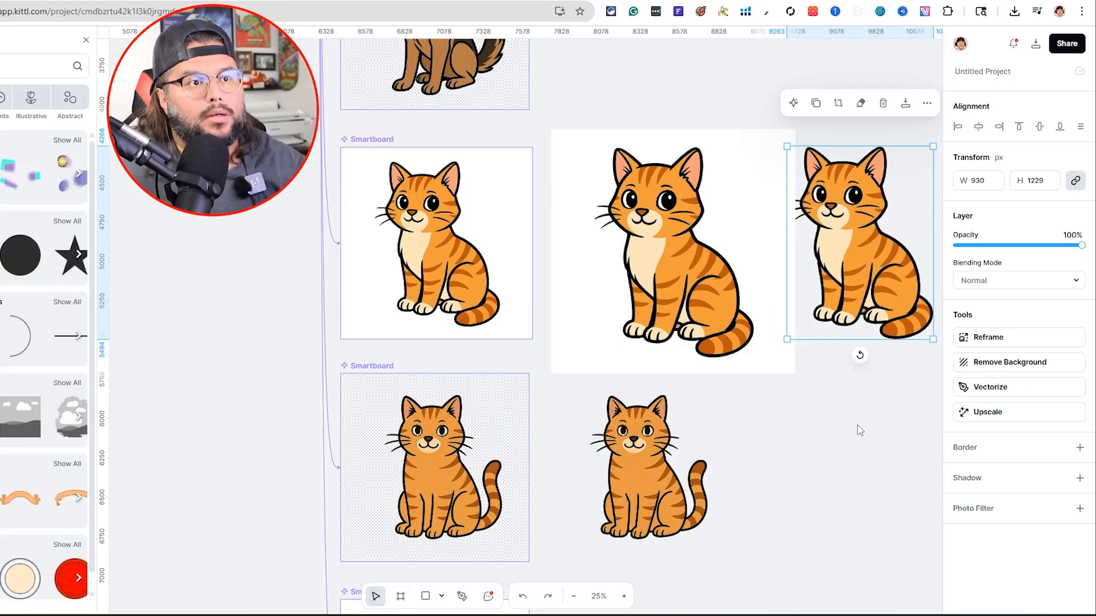
{"action": "mouse_move", "coordinate": [730, 315]}
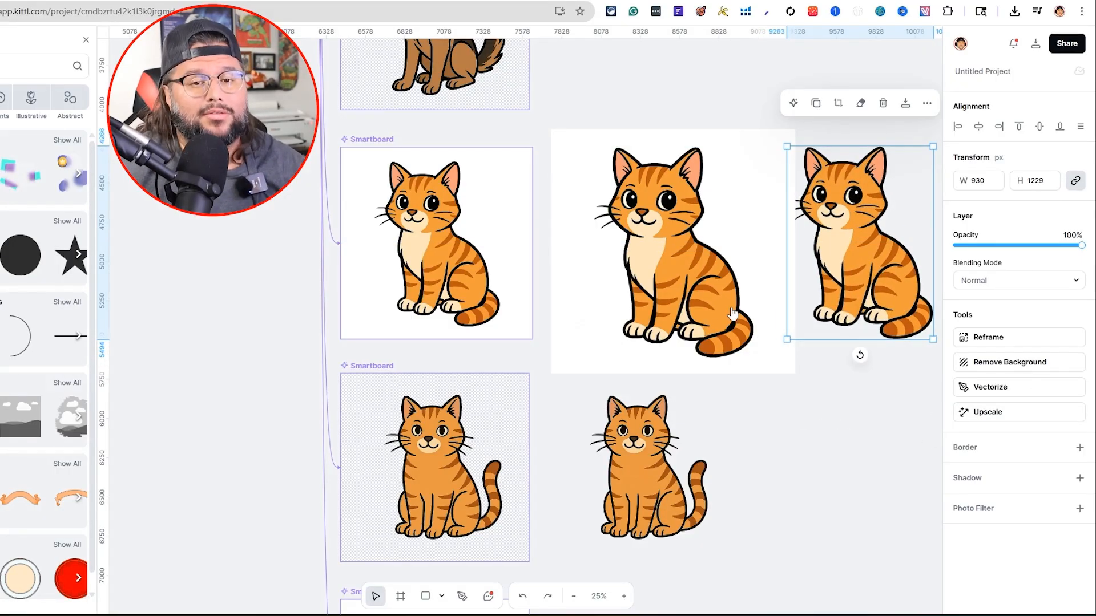